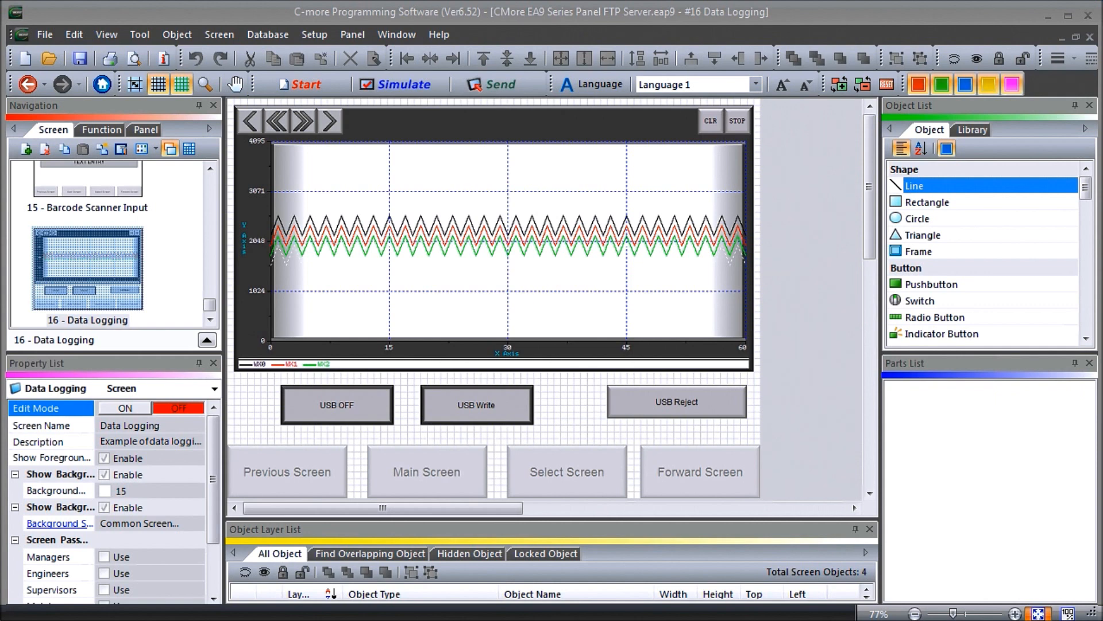
- Show the project function tree, then open the Panel Network settings from the Setup menu
{"action": "left_click", "coordinate": [595, 204]}
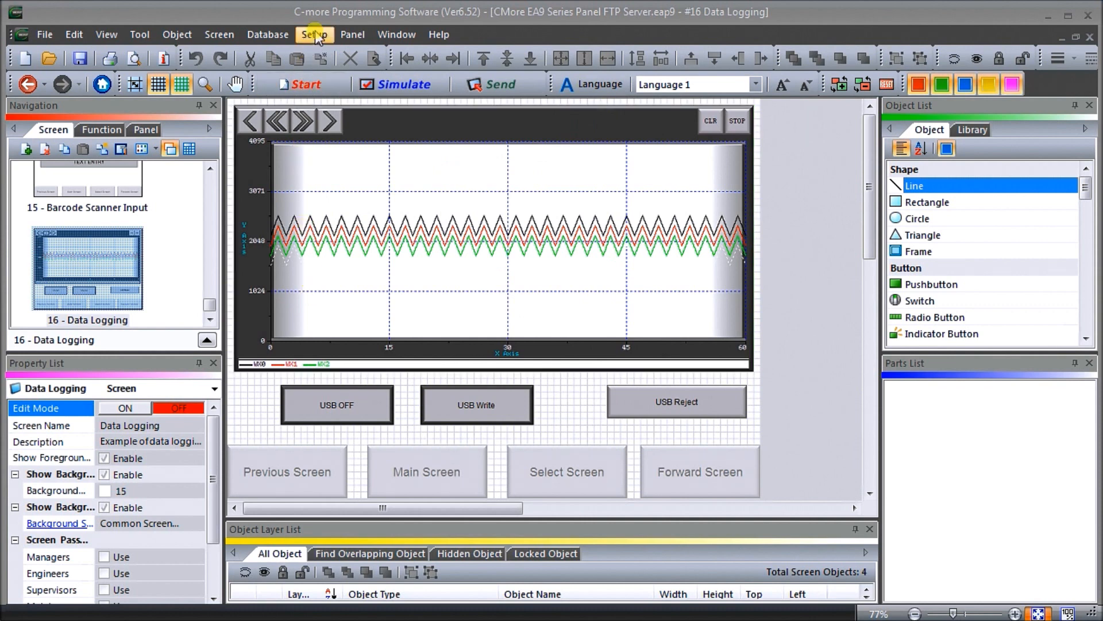
{"action": "left_click", "coordinate": [314, 33]}
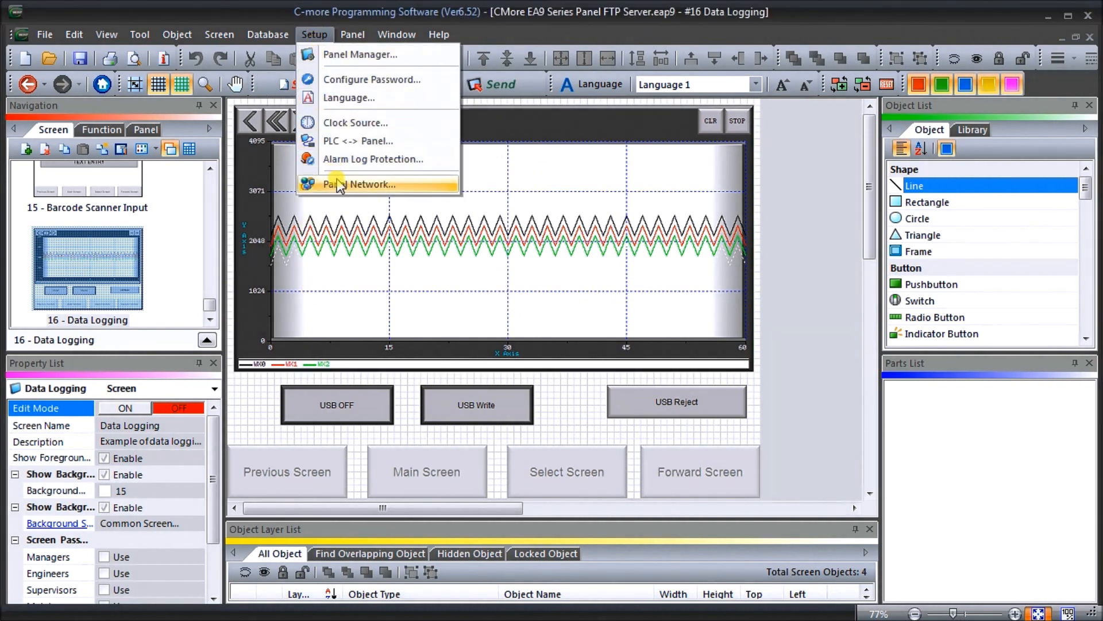
{"action": "left_click", "coordinate": [219, 34]}
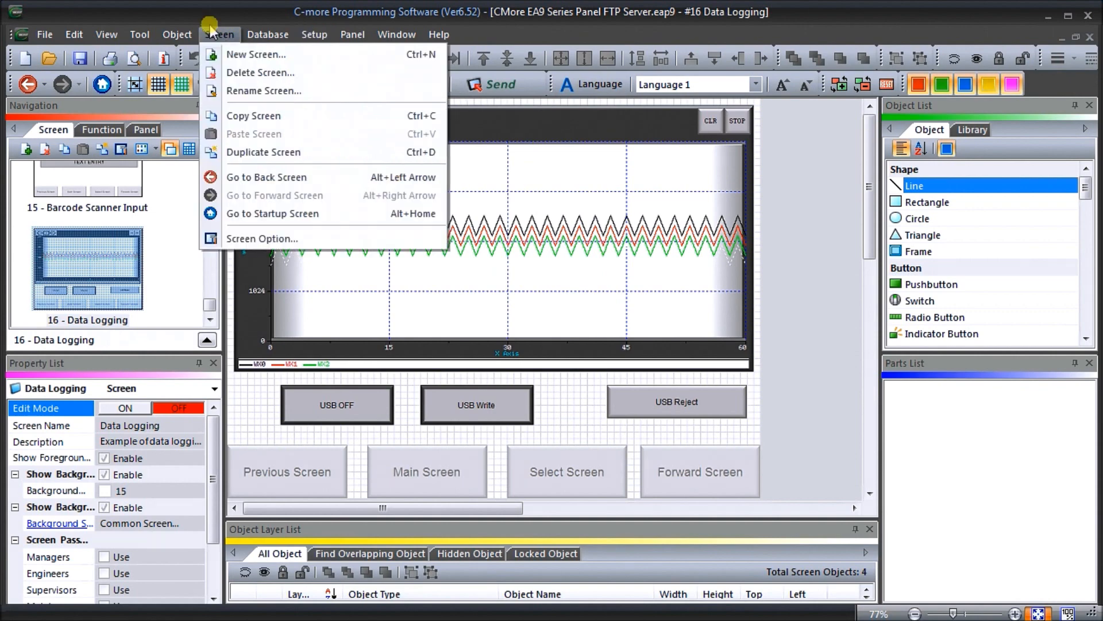
{"action": "left_click", "coordinate": [100, 129]}
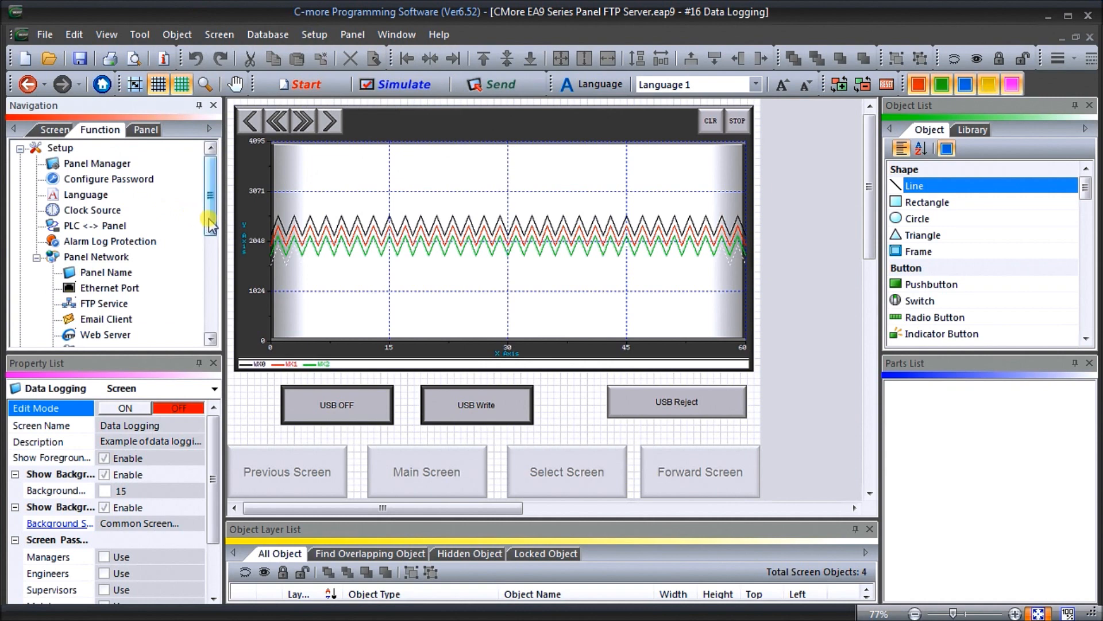
{"action": "scroll", "scroll_direction": "down", "scroll_amount": 3}
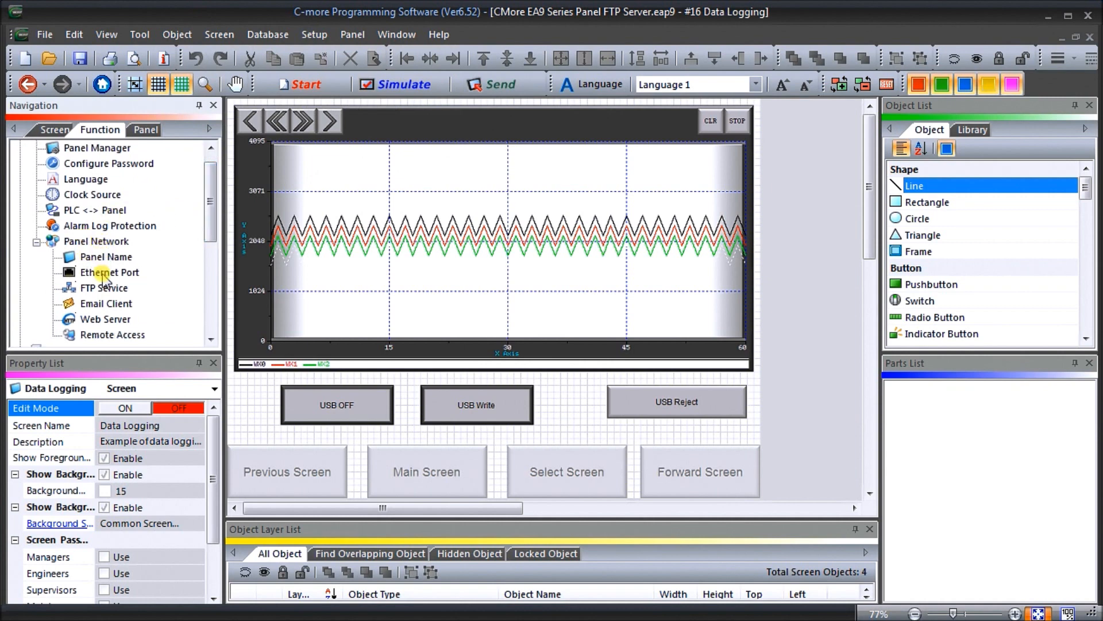
{"action": "left_click", "coordinate": [110, 272]}
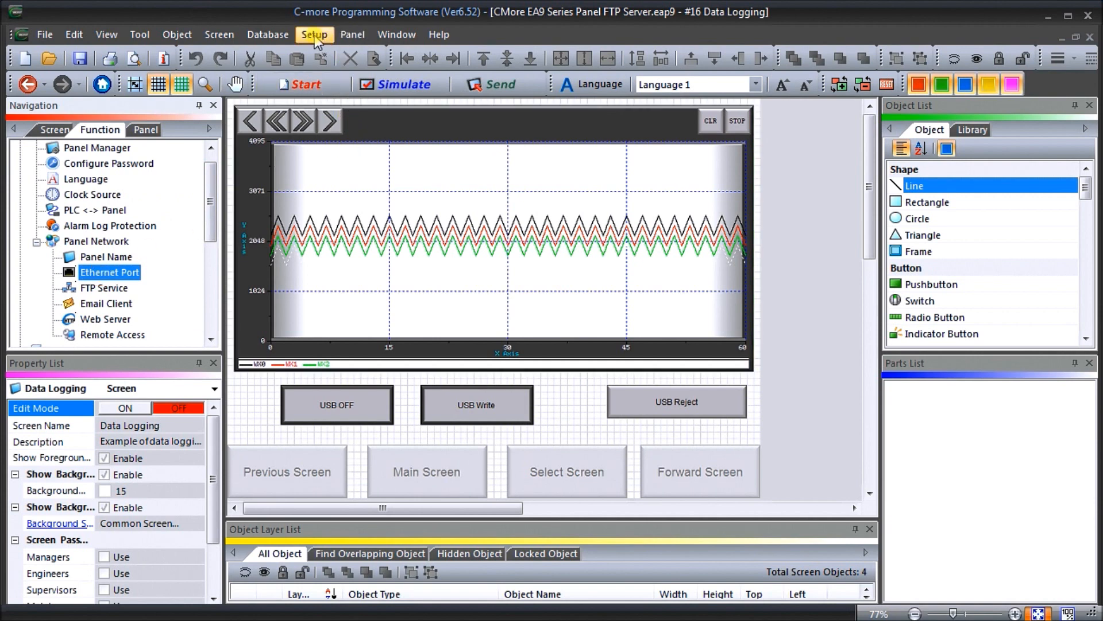
{"action": "left_click", "coordinate": [314, 34]}
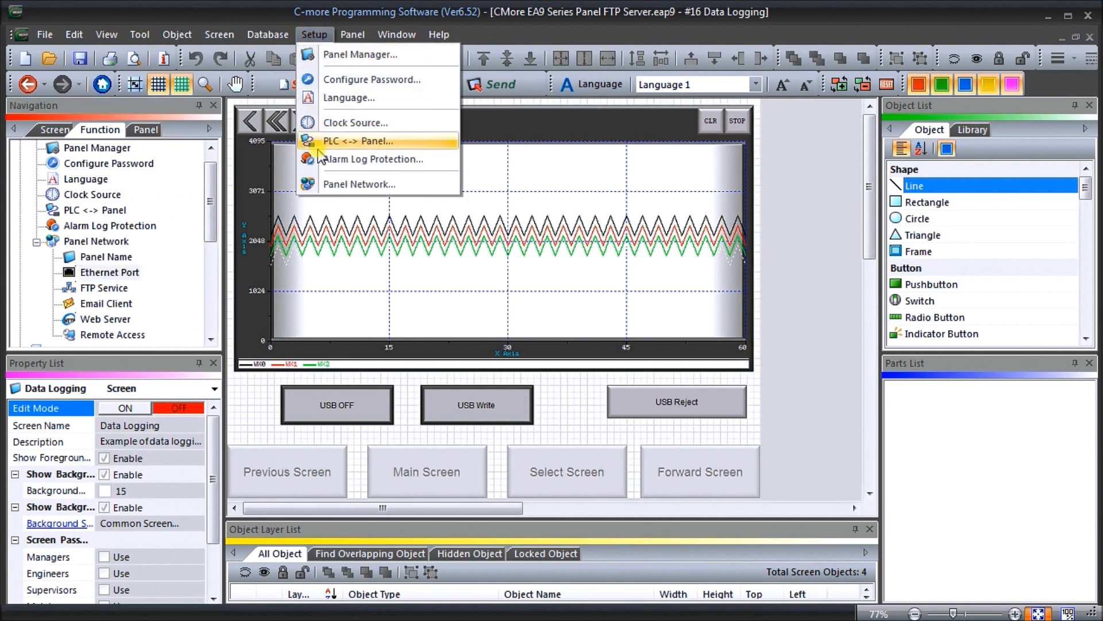
{"action": "left_click", "coordinate": [359, 184]}
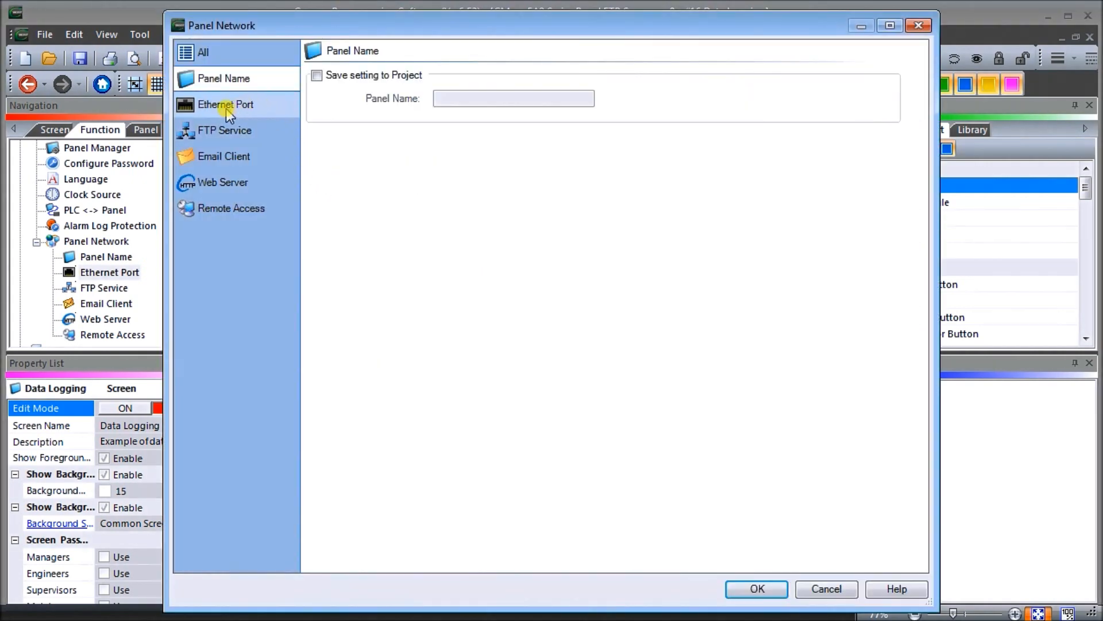
- View the Ethernet Port page: IP 192.168.1.18, DNS 8.8.8.8 and 8.8.4.4
{"action": "left_click", "coordinate": [225, 104]}
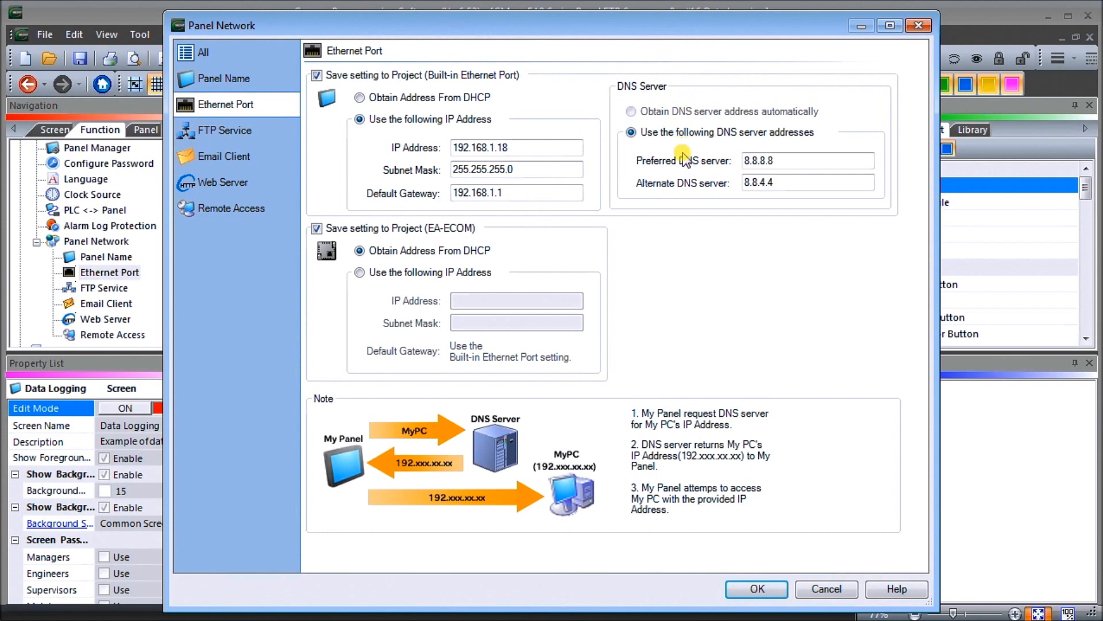
{"action": "mouse_move", "coordinate": [682, 150]}
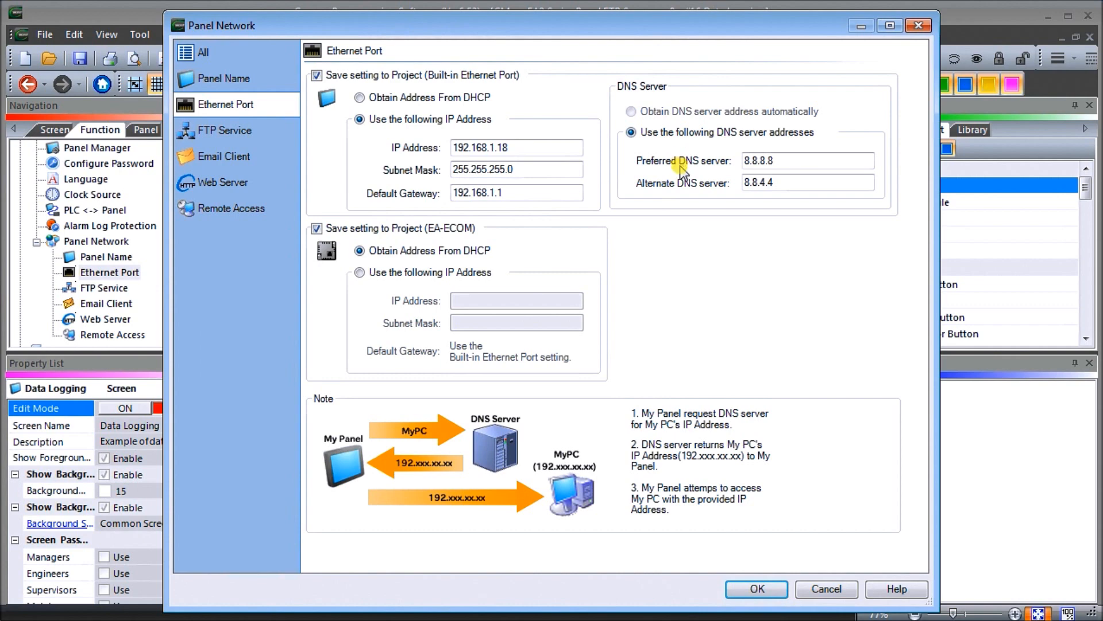
{"action": "mouse_move", "coordinate": [753, 174]}
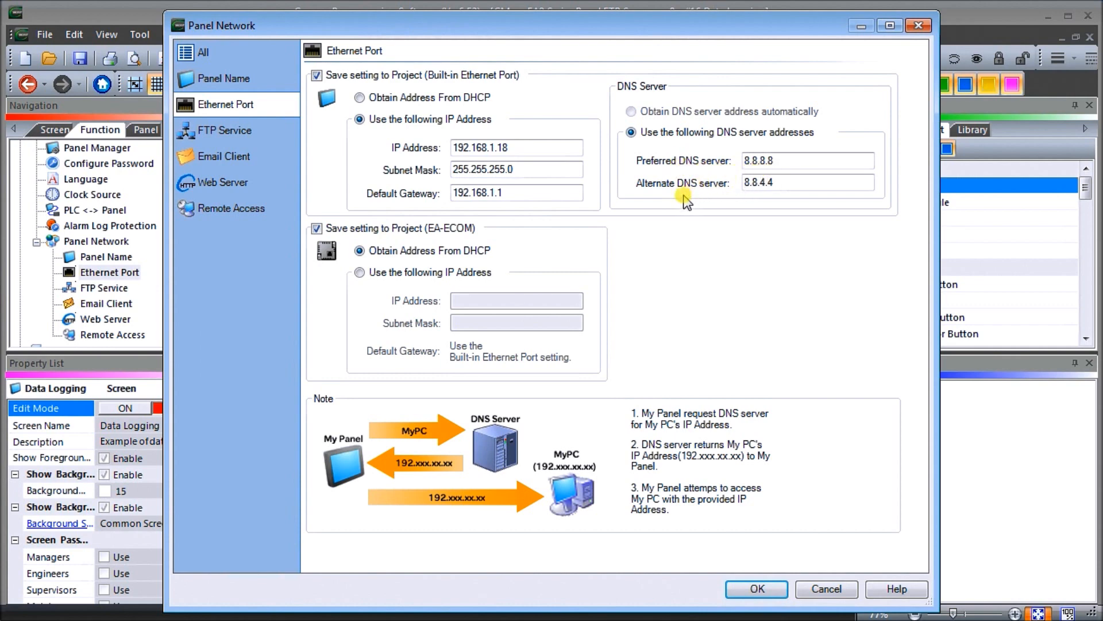
{"action": "mouse_move", "coordinate": [749, 199]}
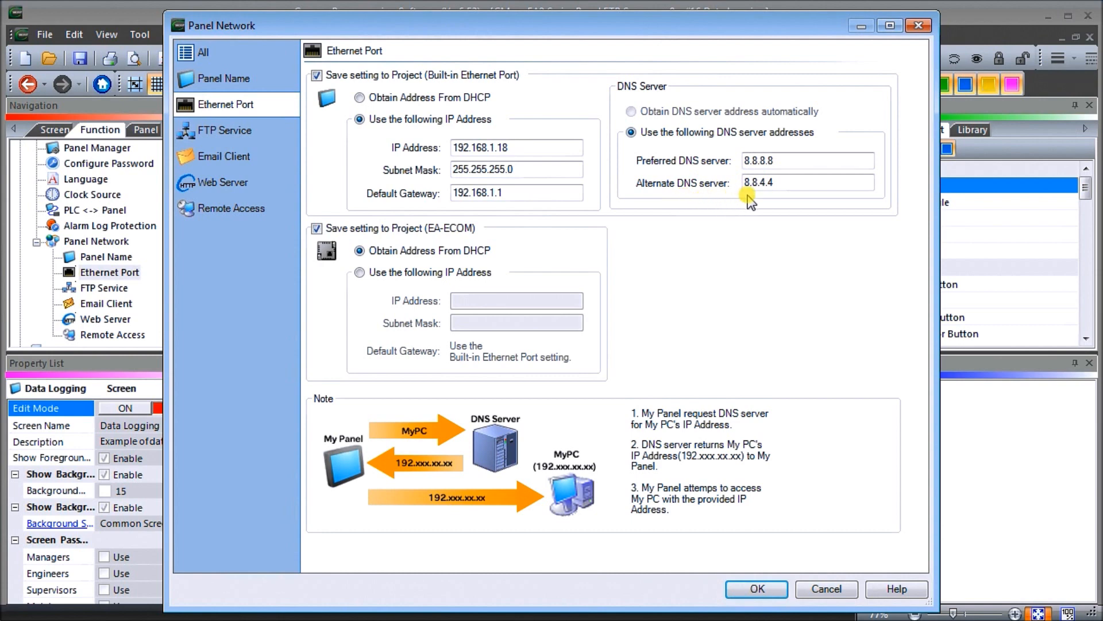
{"action": "mouse_move", "coordinate": [404, 34]}
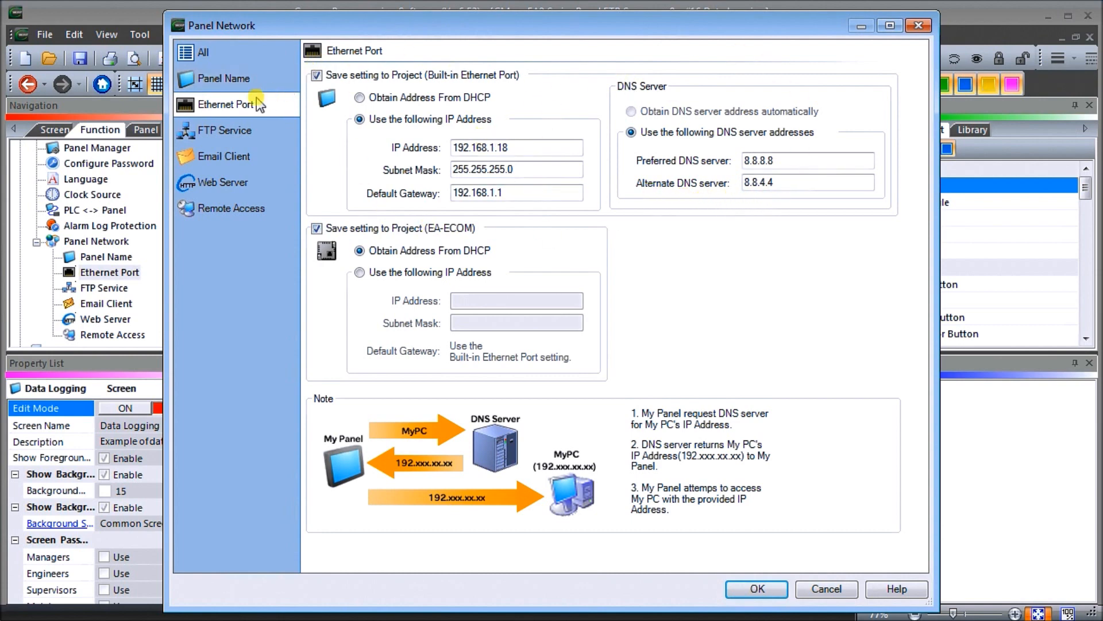
- Enable the port-21 FTP service with Account & Password login (account ACC) and save
{"action": "left_click", "coordinate": [225, 131]}
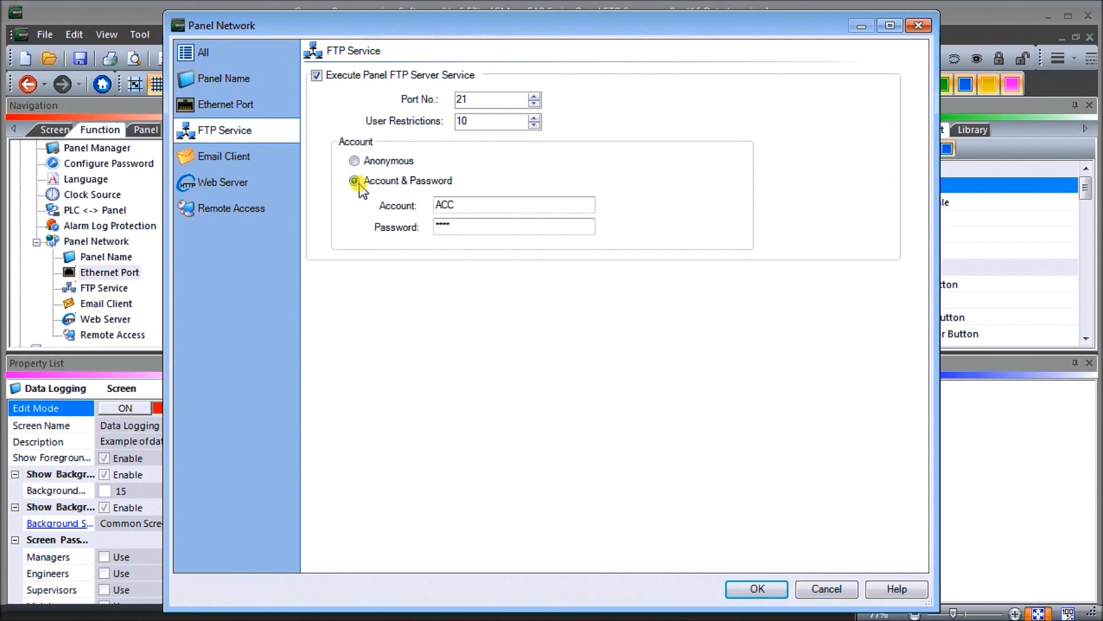
{"action": "left_click", "coordinate": [354, 180]}
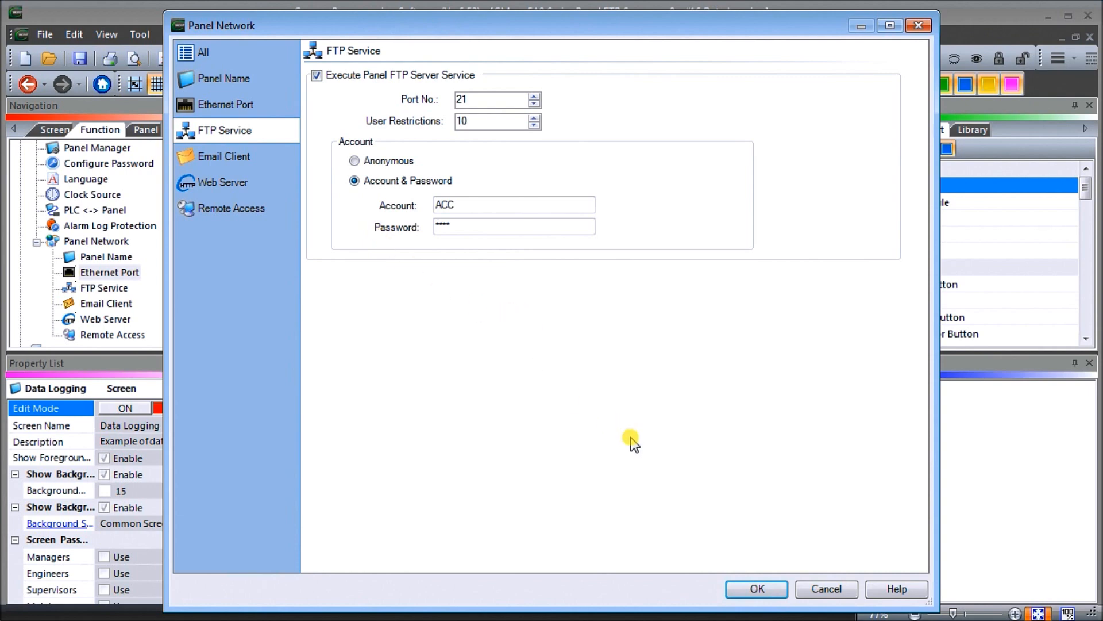
{"action": "mouse_move", "coordinate": [751, 280]}
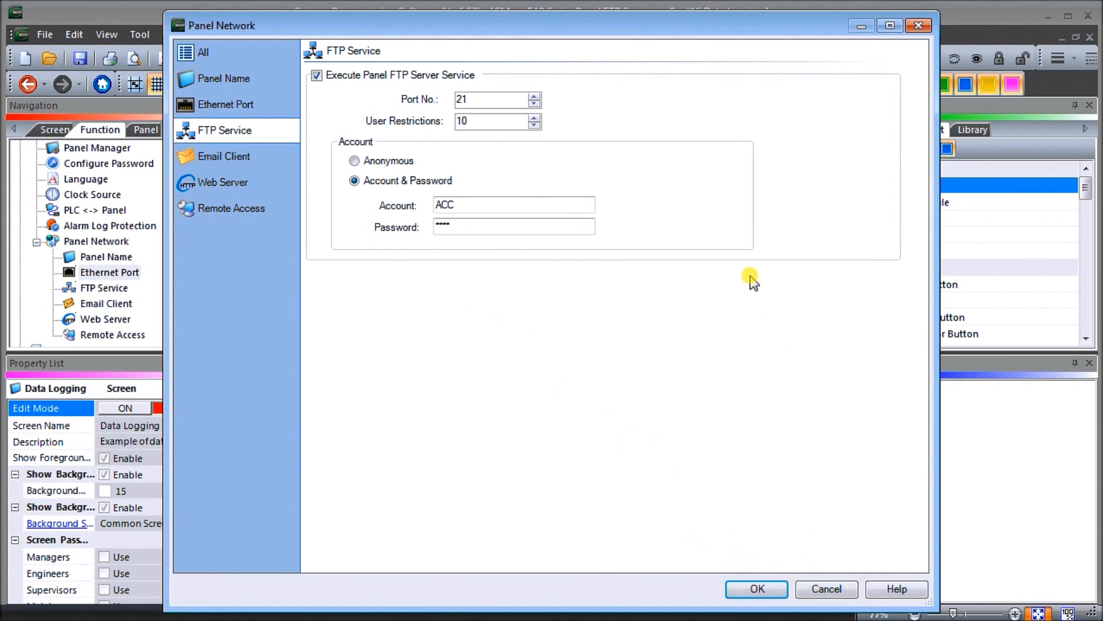
{"action": "mouse_move", "coordinate": [326, 242]}
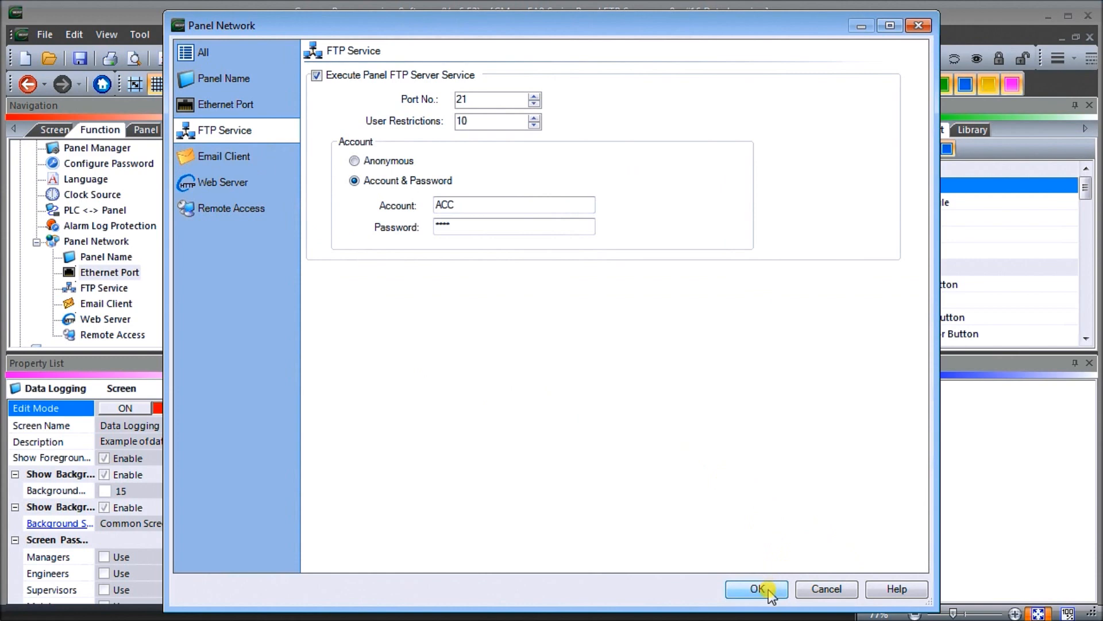
{"action": "left_click", "coordinate": [756, 589]}
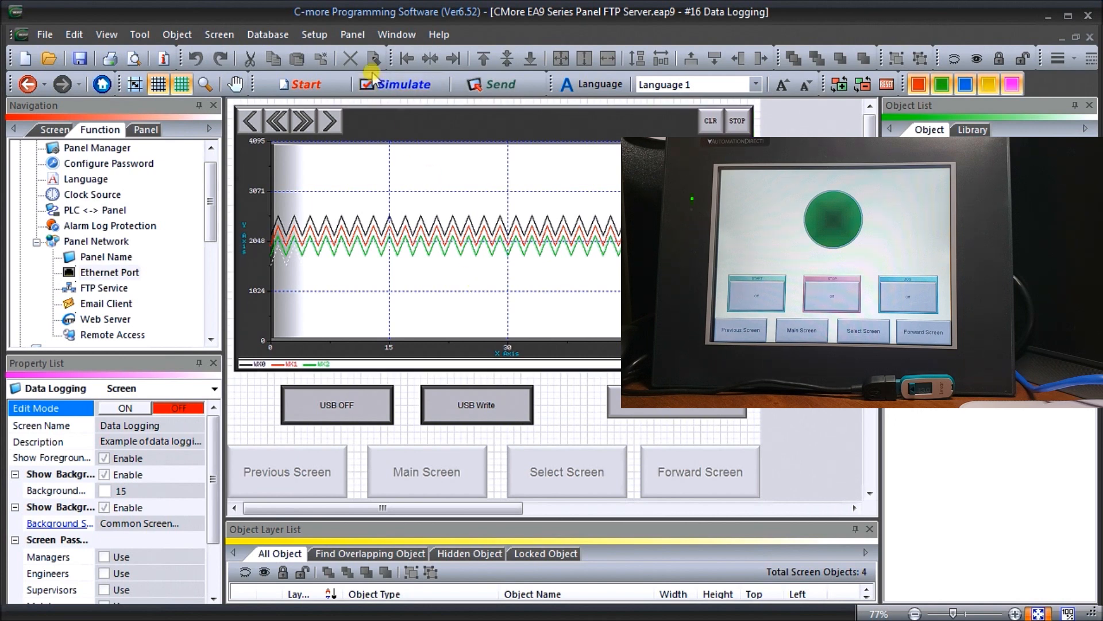
{"action": "left_click", "coordinate": [498, 84]}
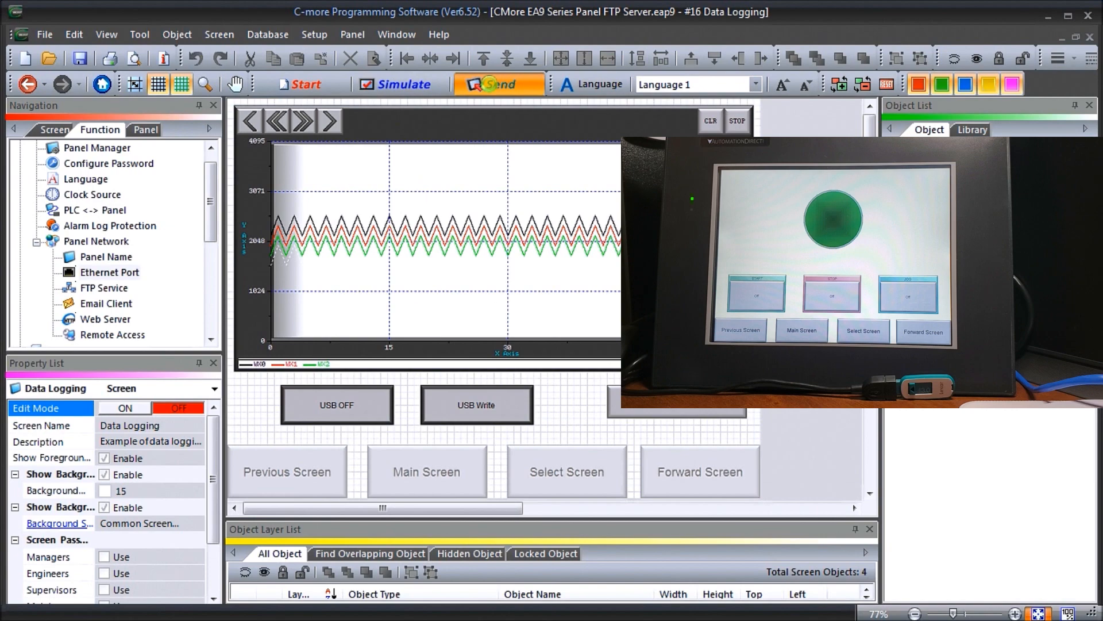
- Send the project over Ethernet to 192.168.1.18, acknowledge Transfer OK, and close
{"action": "left_click", "coordinate": [499, 84]}
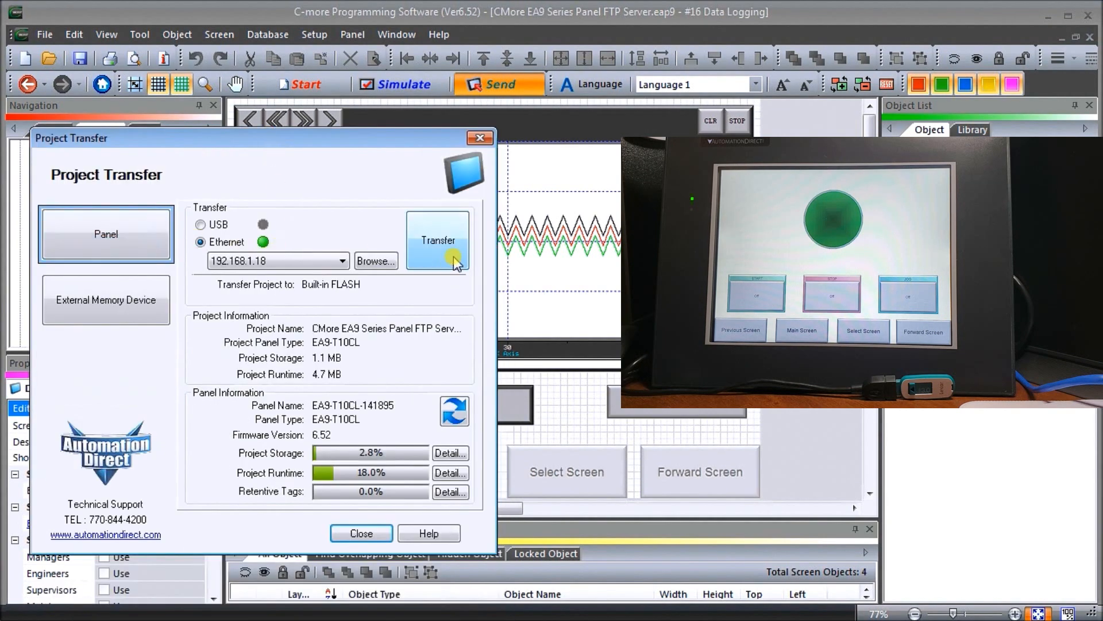
{"action": "left_click", "coordinate": [437, 241]}
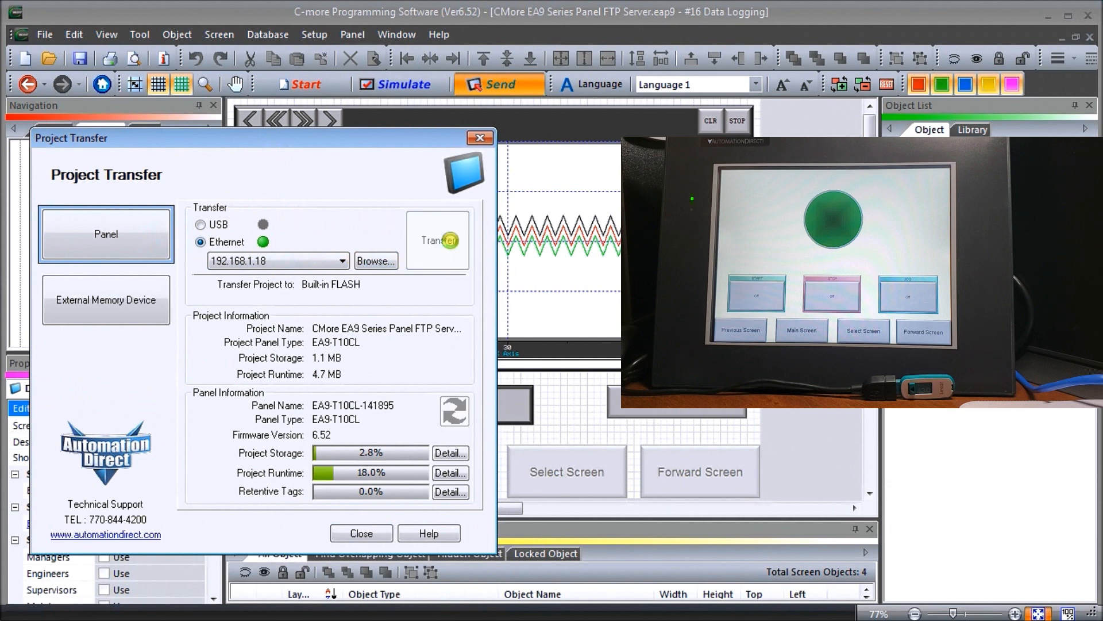
{"action": "left_click", "coordinate": [437, 240]}
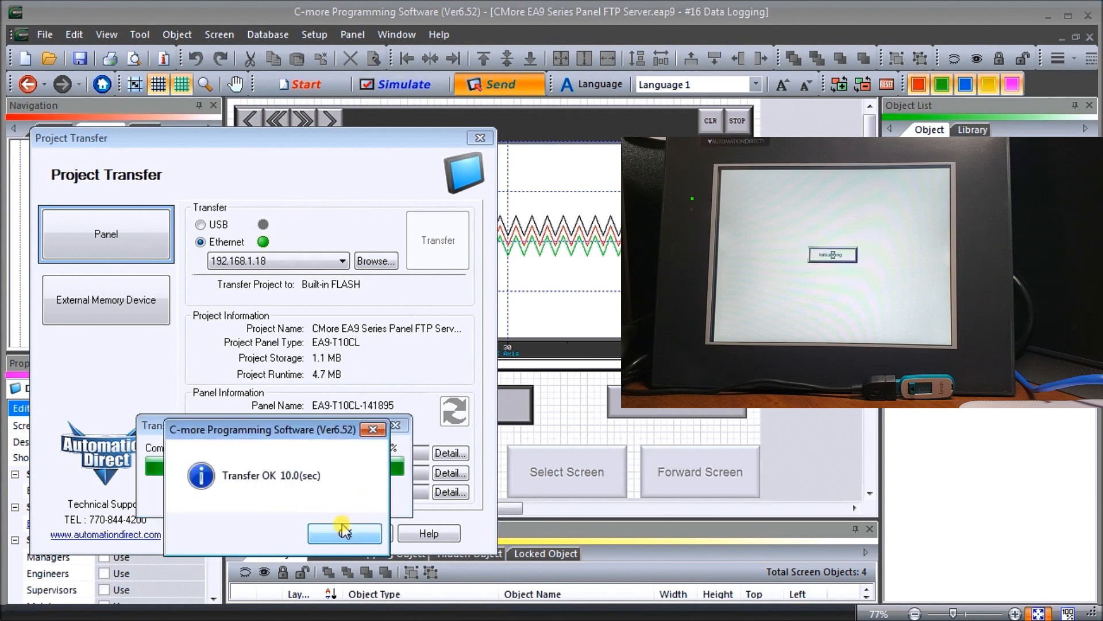
{"action": "left_click", "coordinate": [345, 533]}
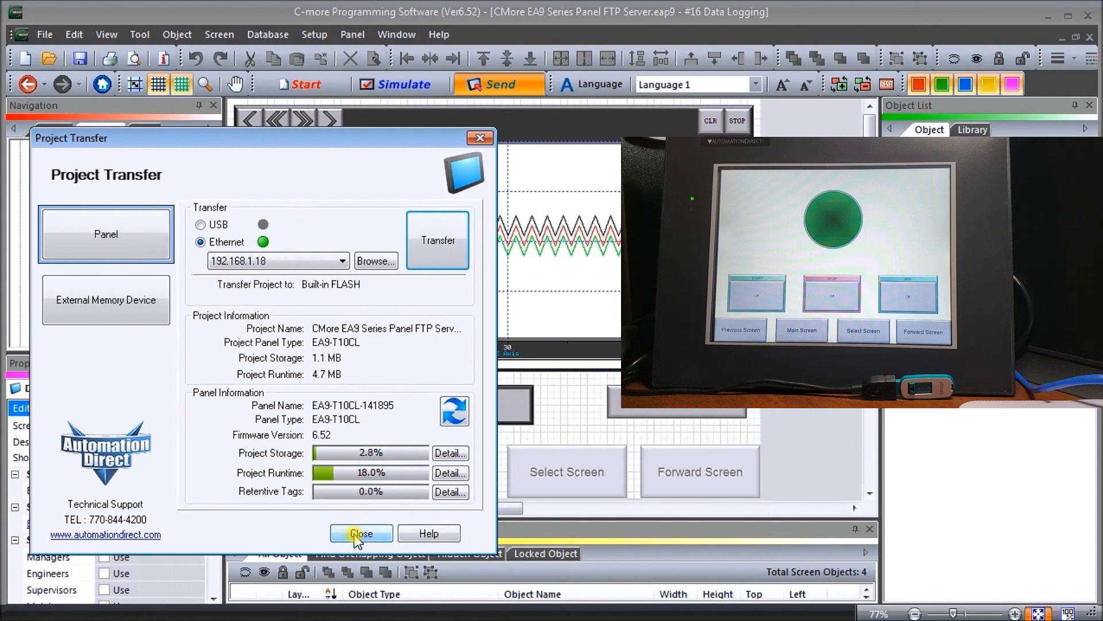
{"action": "left_click", "coordinate": [361, 533]}
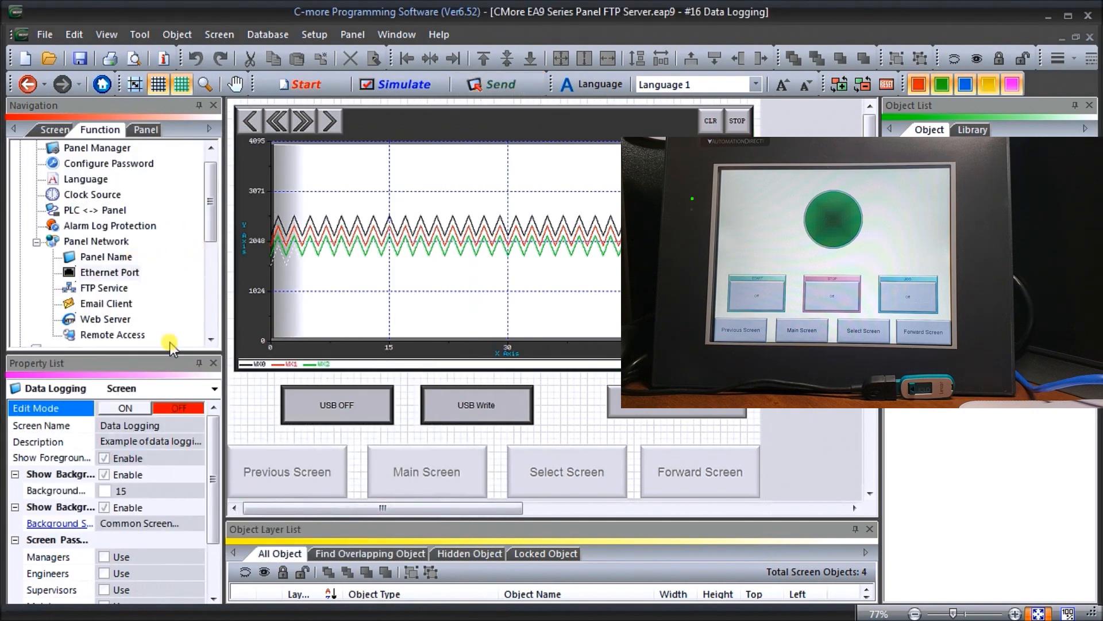
{"action": "mouse_move", "coordinate": [172, 345]}
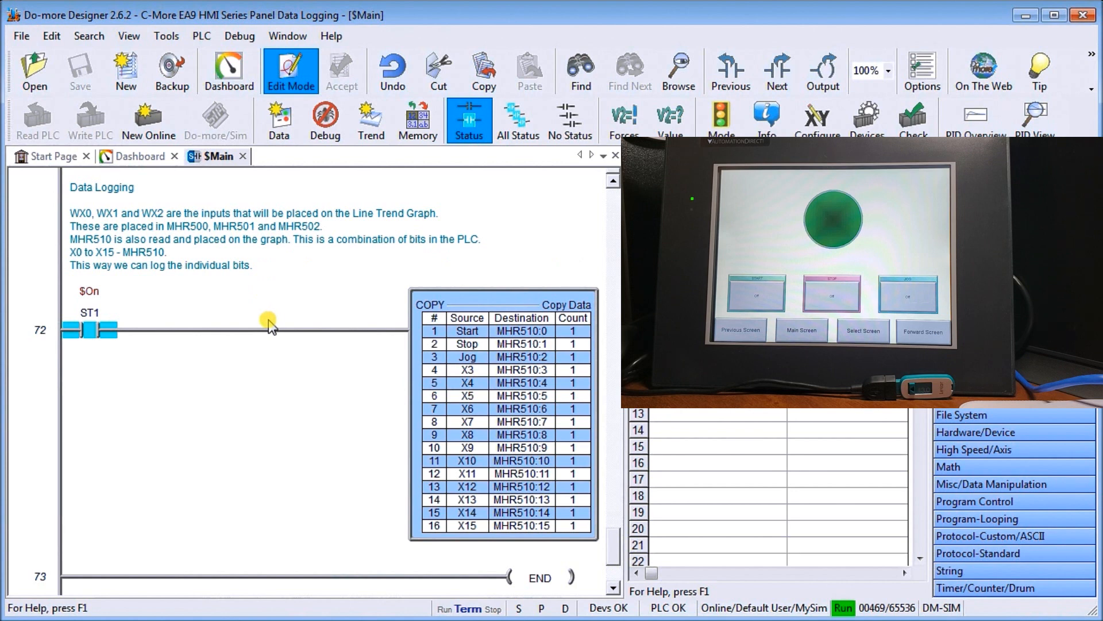
{"action": "mouse_move", "coordinate": [128, 548]}
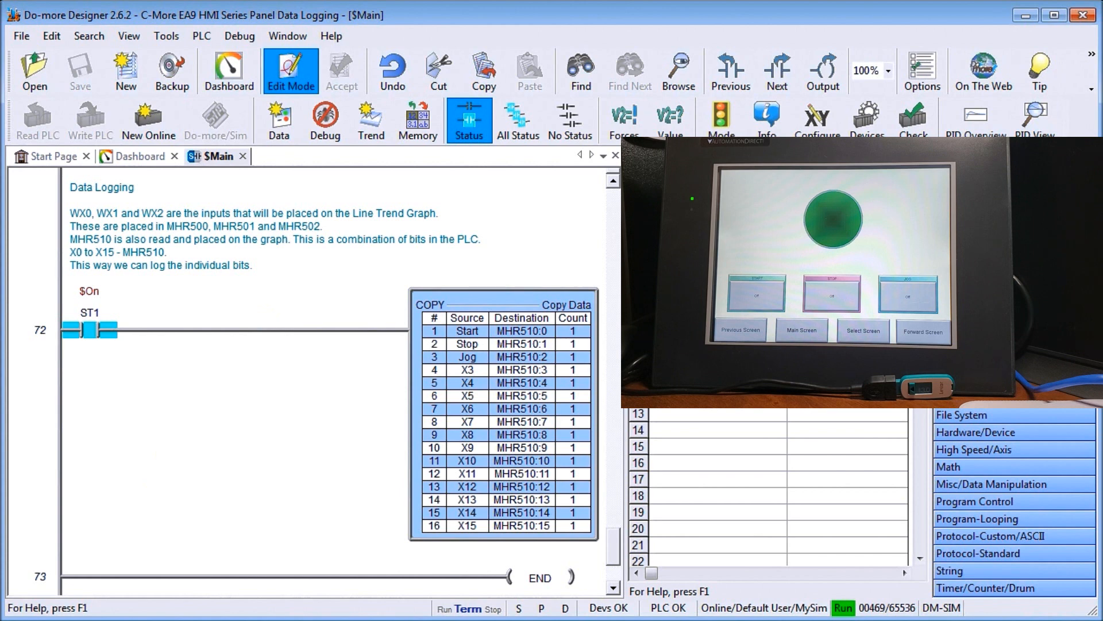
{"action": "mouse_move", "coordinate": [335, 272]}
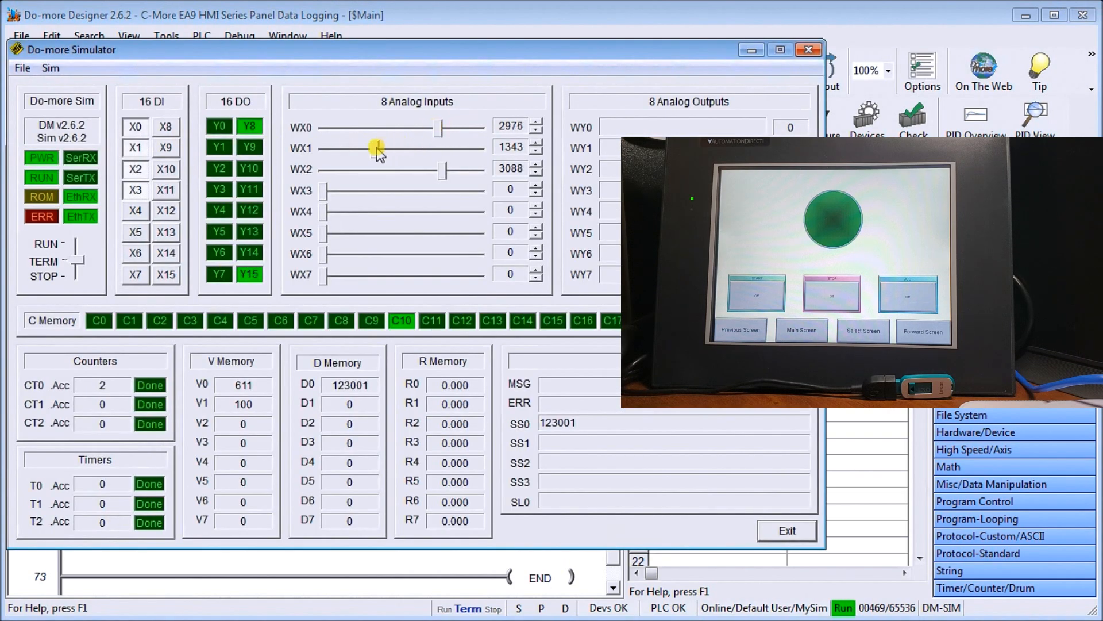
- Lower the simulator's WX1 analog input and launch the web browser
{"action": "left_click_drag", "start_coordinate": [376, 148], "coordinate": [359, 148]}
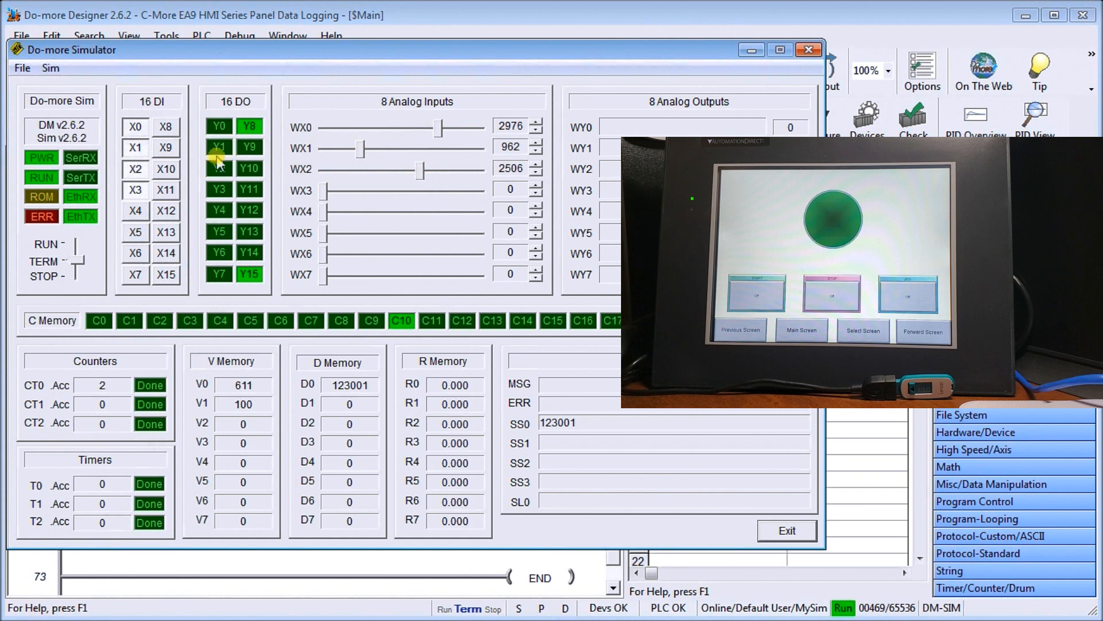
{"action": "left_click", "coordinate": [135, 126]}
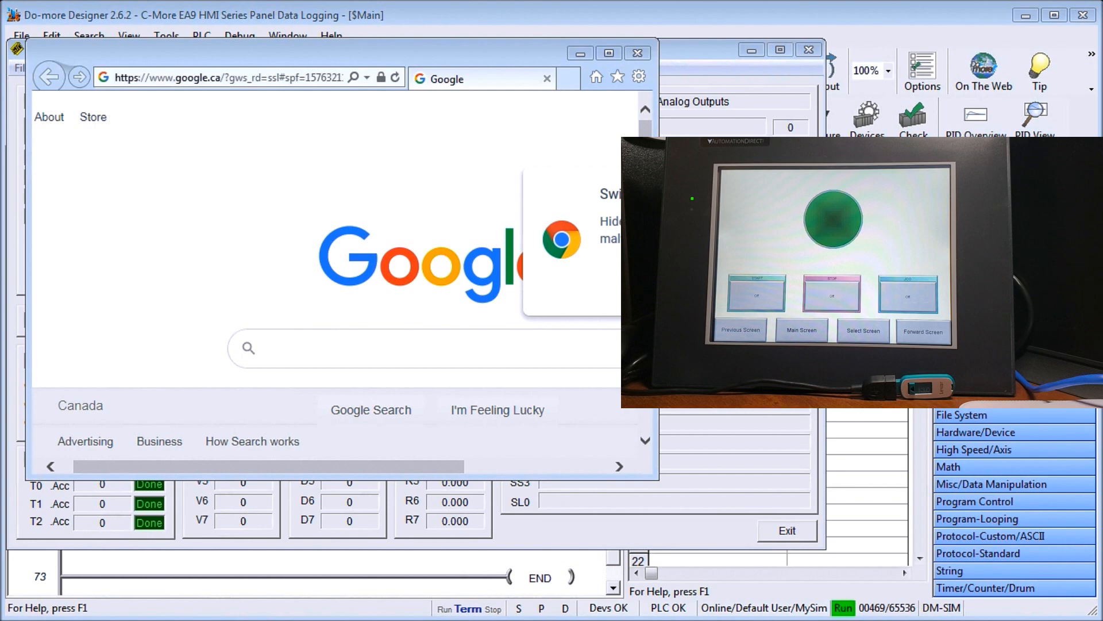
- Log in to ftp://192.168.1.18 as ACC and allow the browser through the firewall
{"action": "double_click", "coordinate": [213, 77]}
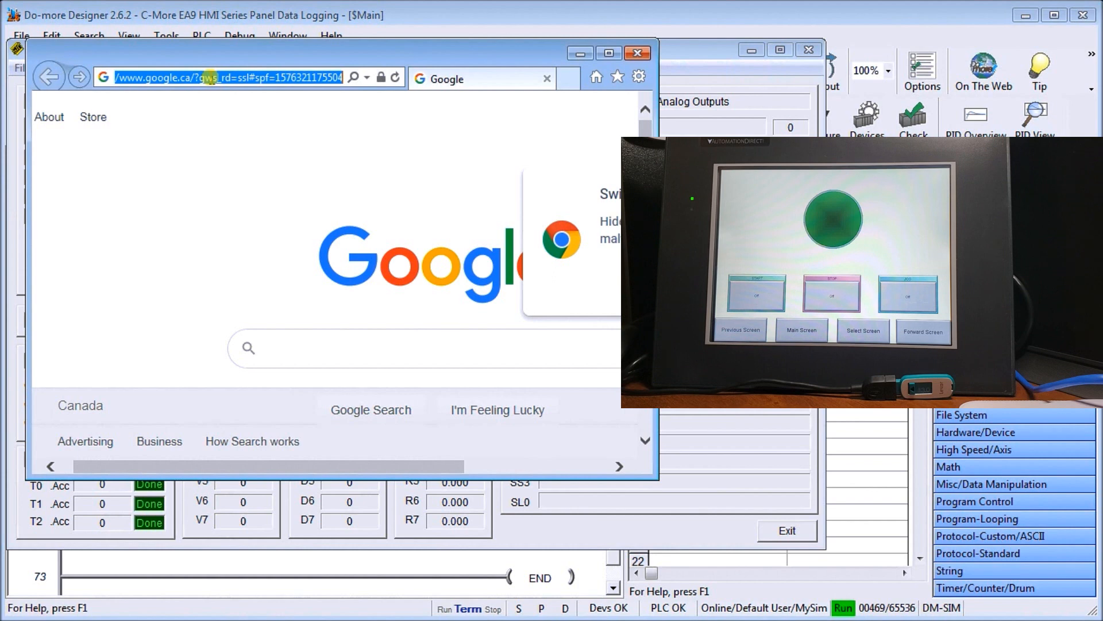
{"action": "type", "text": "ftp://"}
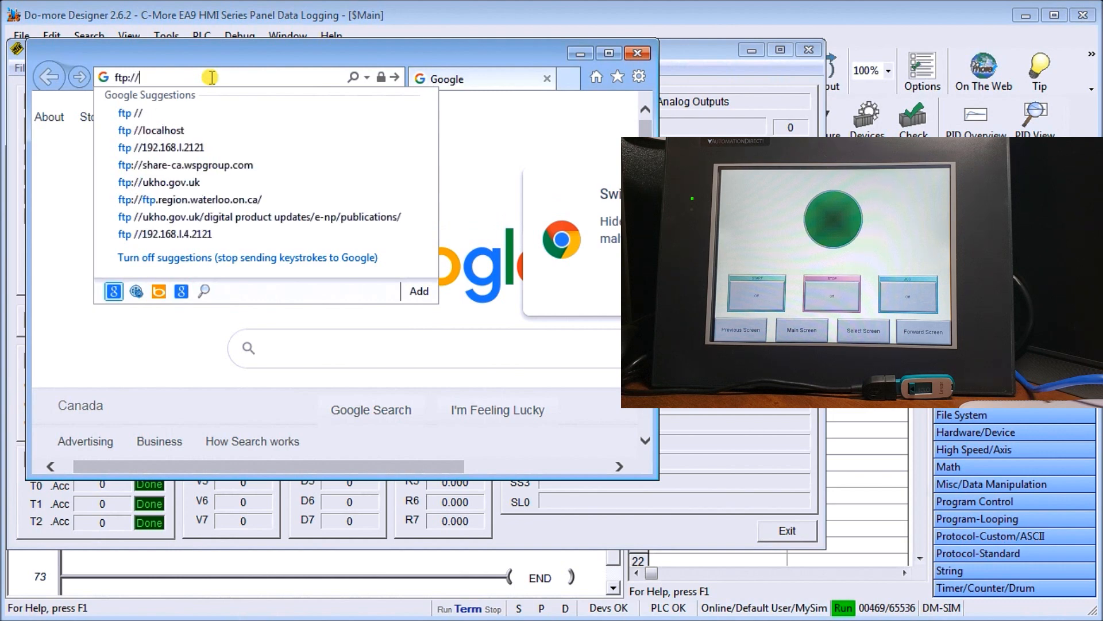
{"action": "type", "text": "192.1"}
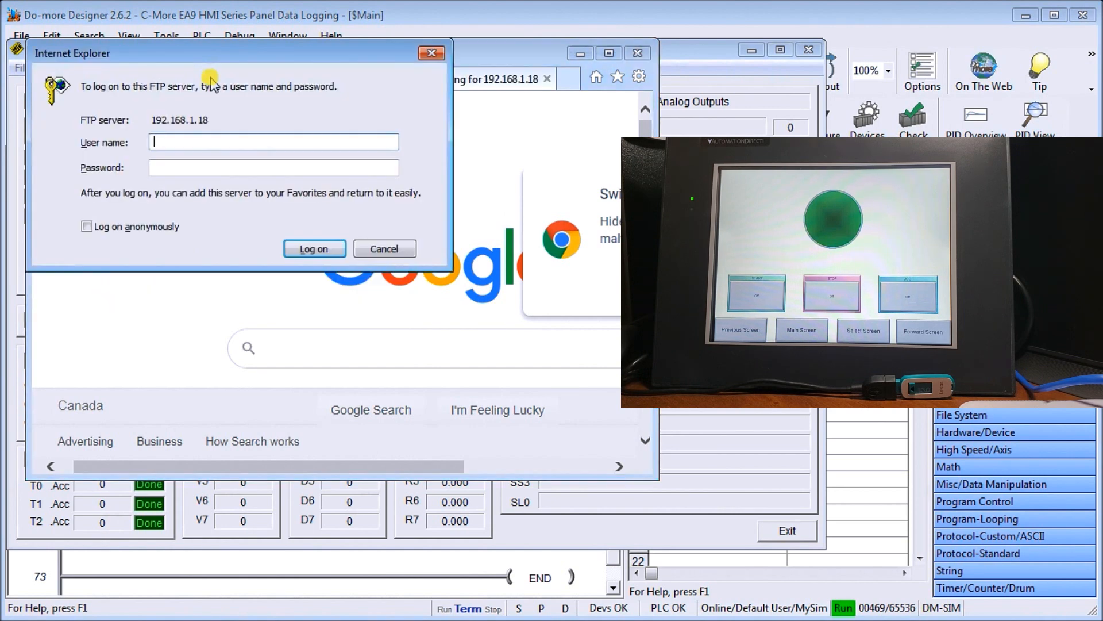
{"action": "type", "text": "A"}
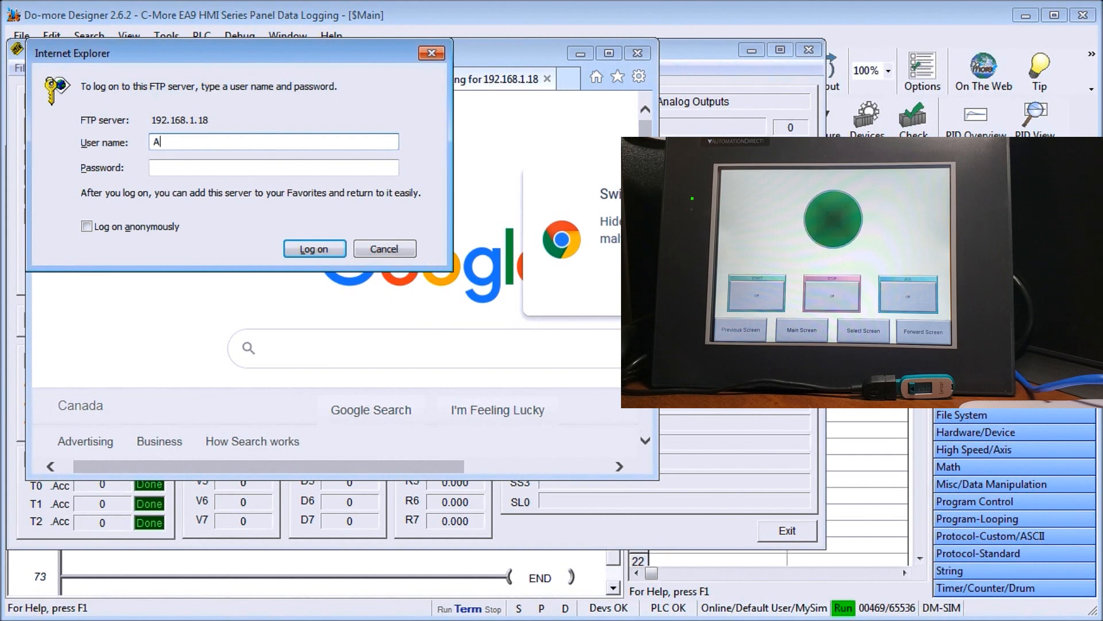
{"action": "type", "text": "CC"}
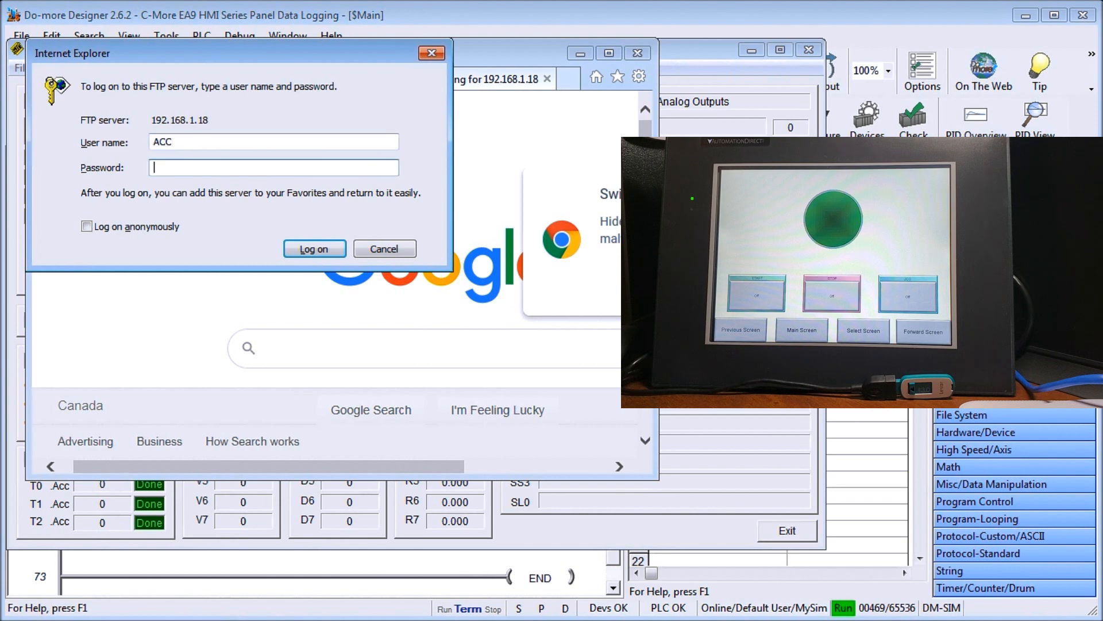
{"action": "type", "text": "•"}
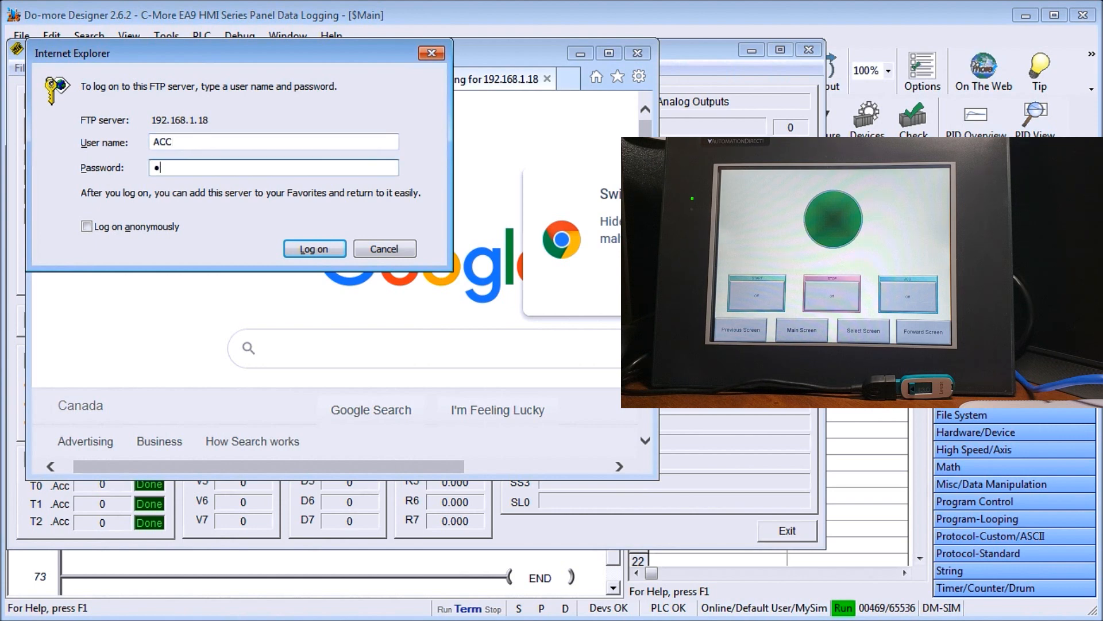
{"action": "type", "text": "•••"}
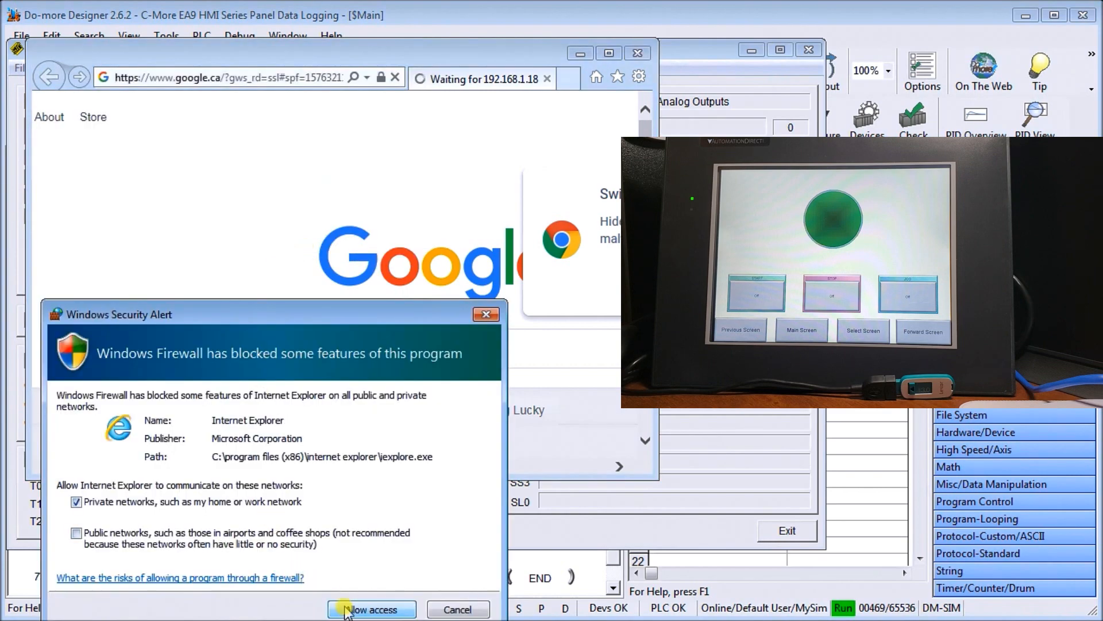
{"action": "left_click", "coordinate": [370, 608]}
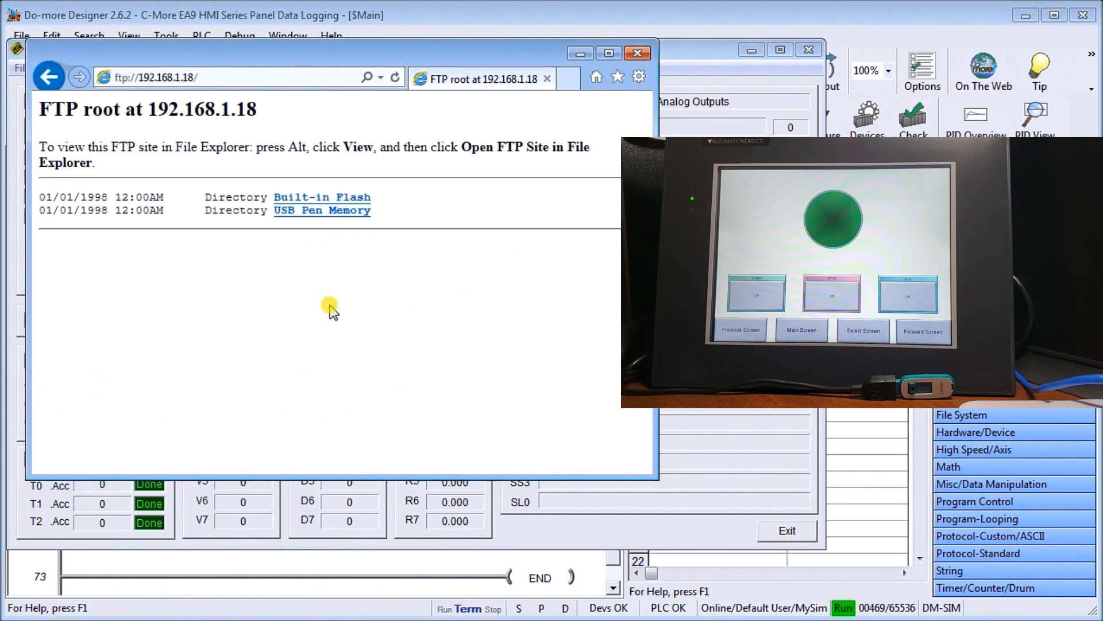
{"action": "mouse_move", "coordinate": [145, 162]}
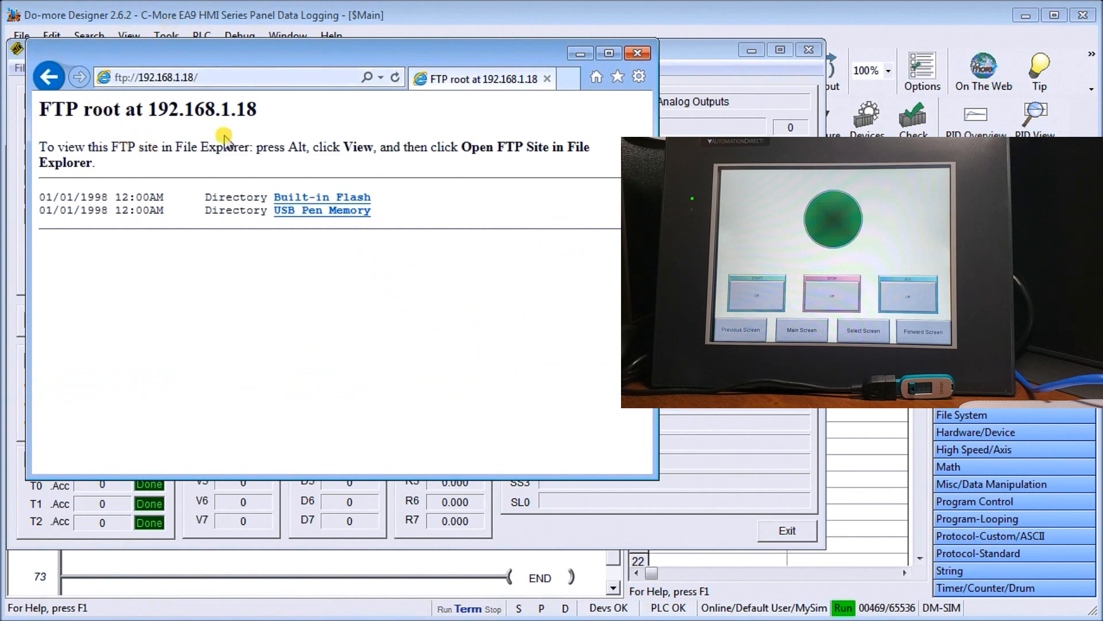
{"action": "mouse_move", "coordinate": [248, 144]}
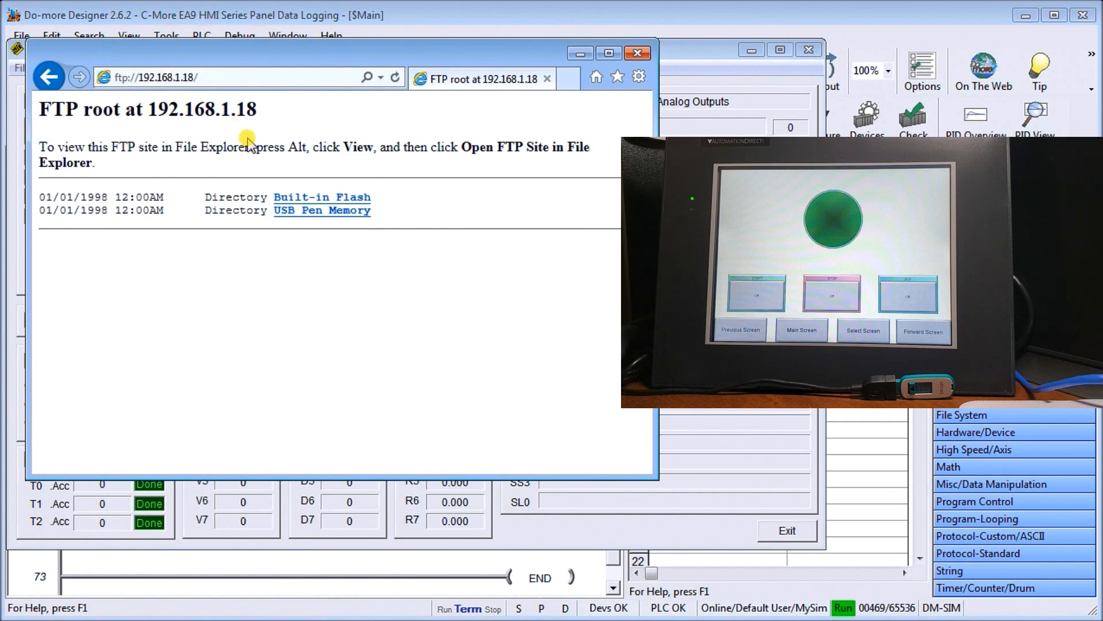
{"action": "mouse_move", "coordinate": [284, 169]}
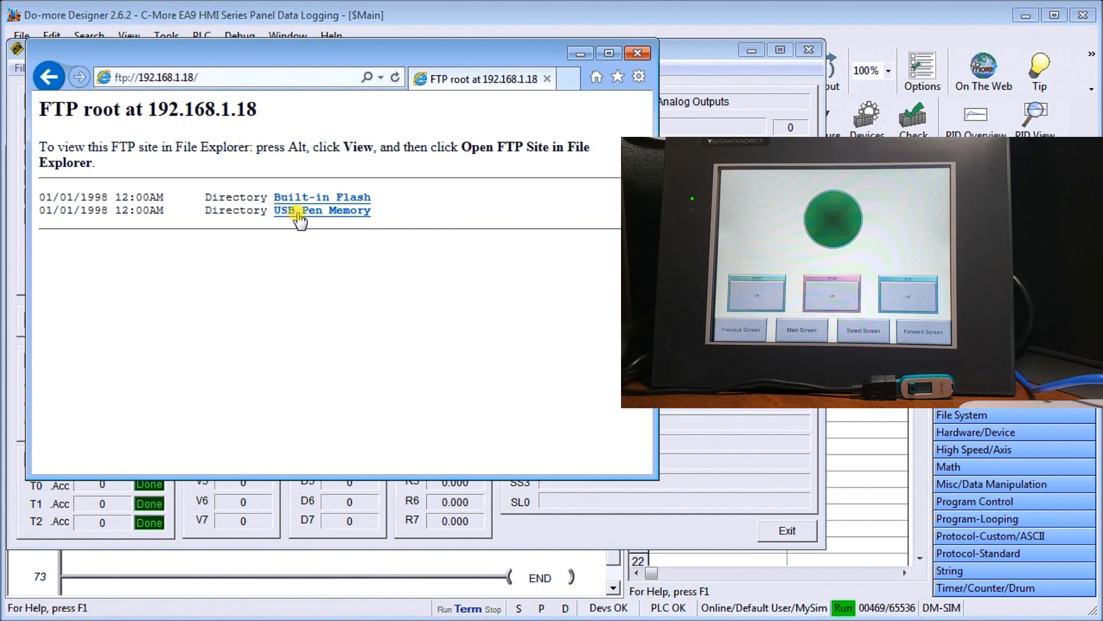
- Browse into USB Pen Memory > Log and right-click a LineTrendGraph1 log file
{"action": "left_click", "coordinate": [322, 210]}
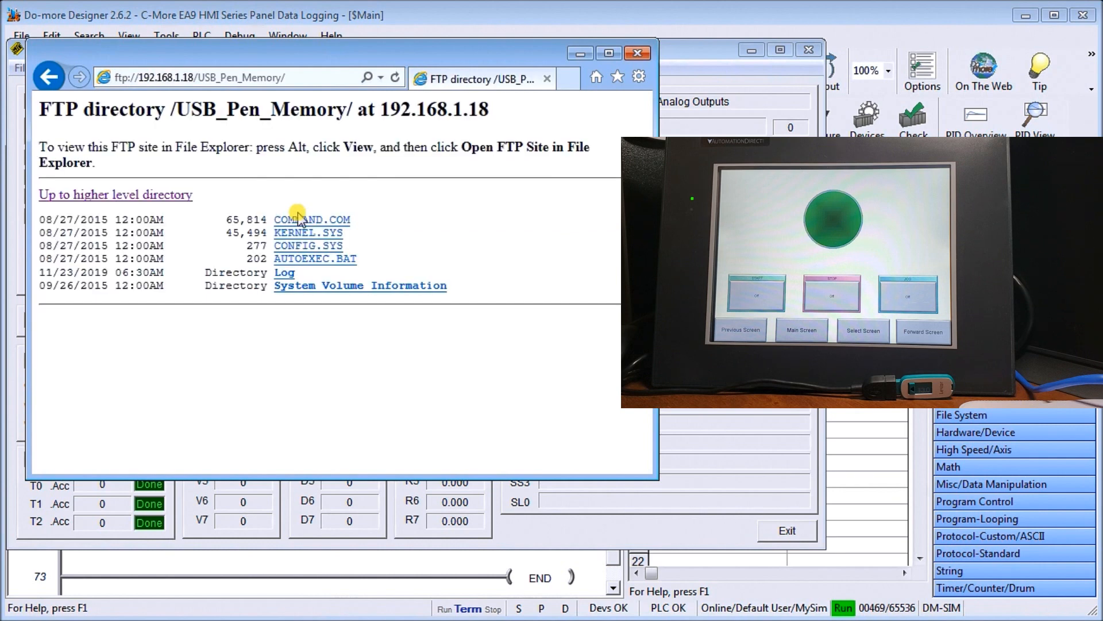
{"action": "mouse_move", "coordinate": [283, 273]}
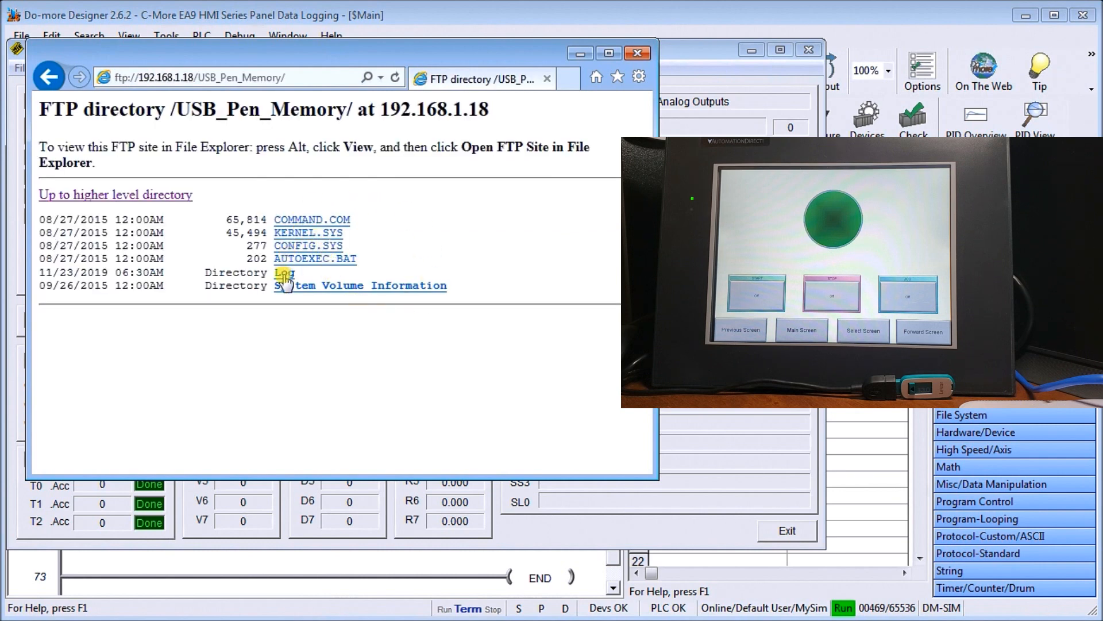
{"action": "left_click", "coordinate": [285, 273]}
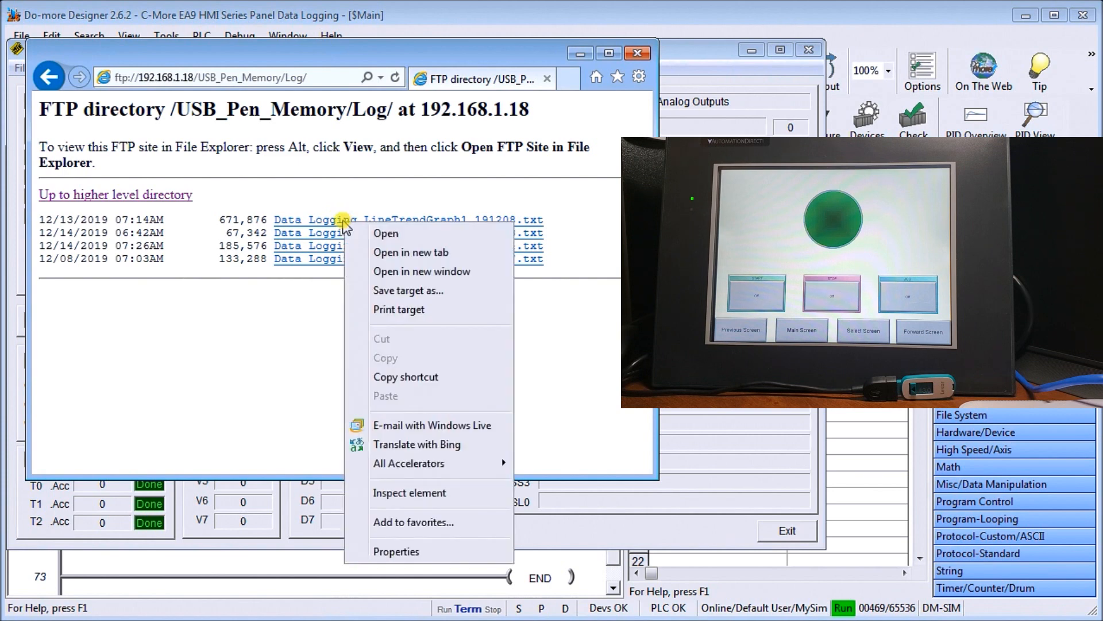
{"action": "left_click", "coordinate": [263, 310]}
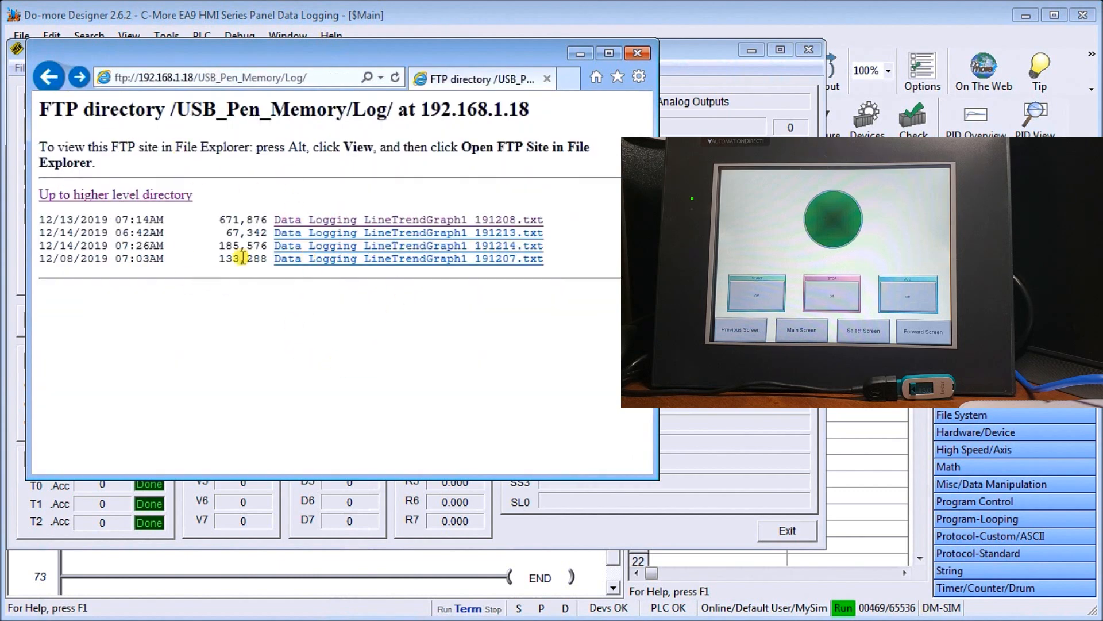
{"action": "mouse_move", "coordinate": [318, 201]}
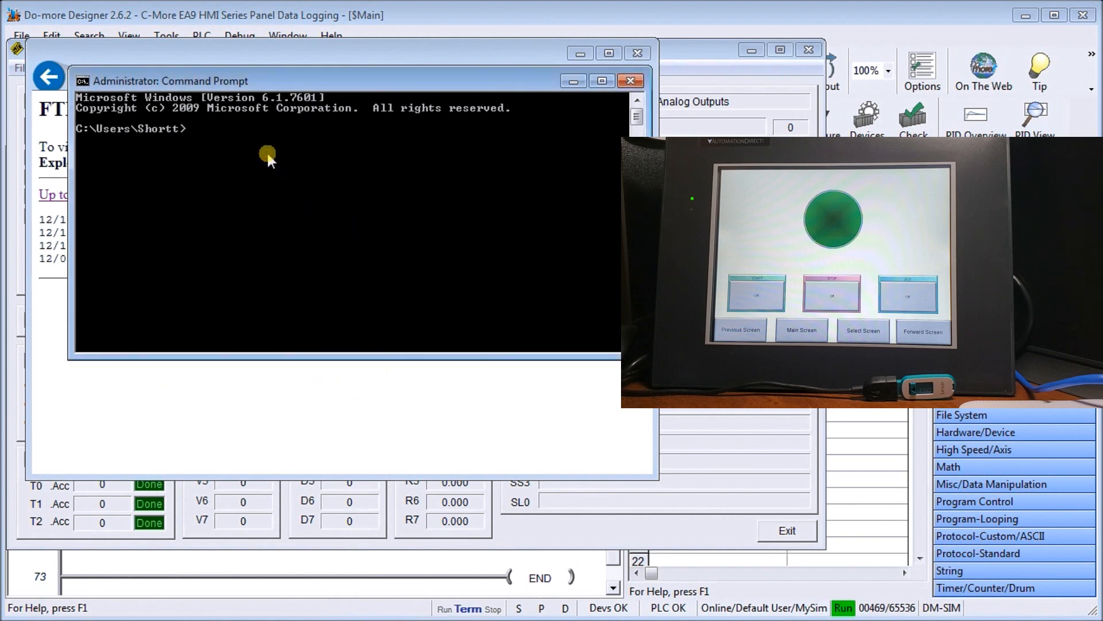
- Start ftp, open 192.168.1.18, and log in as user ACC with the password
{"action": "type", "text": "ftp"}
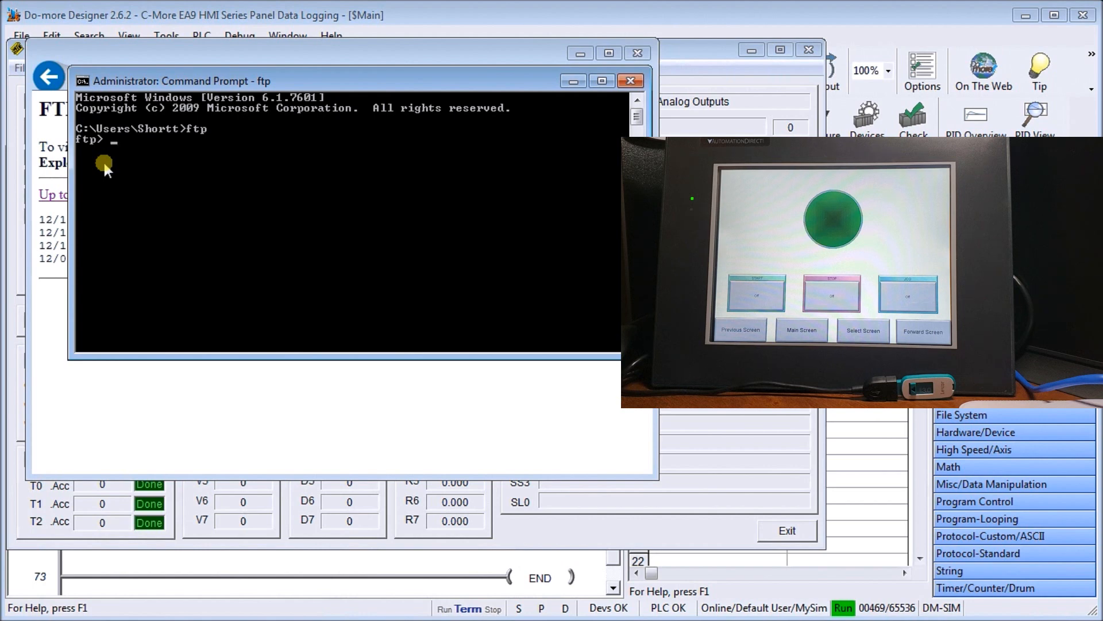
{"action": "type", "text": "cd"}
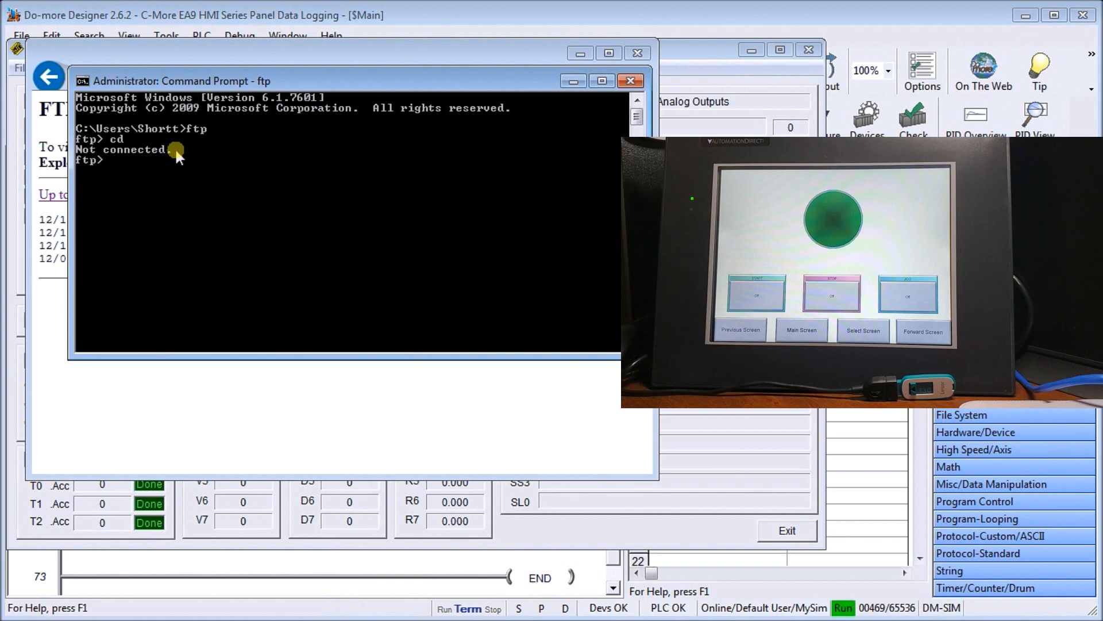
{"action": "mouse_move", "coordinate": [172, 165]}
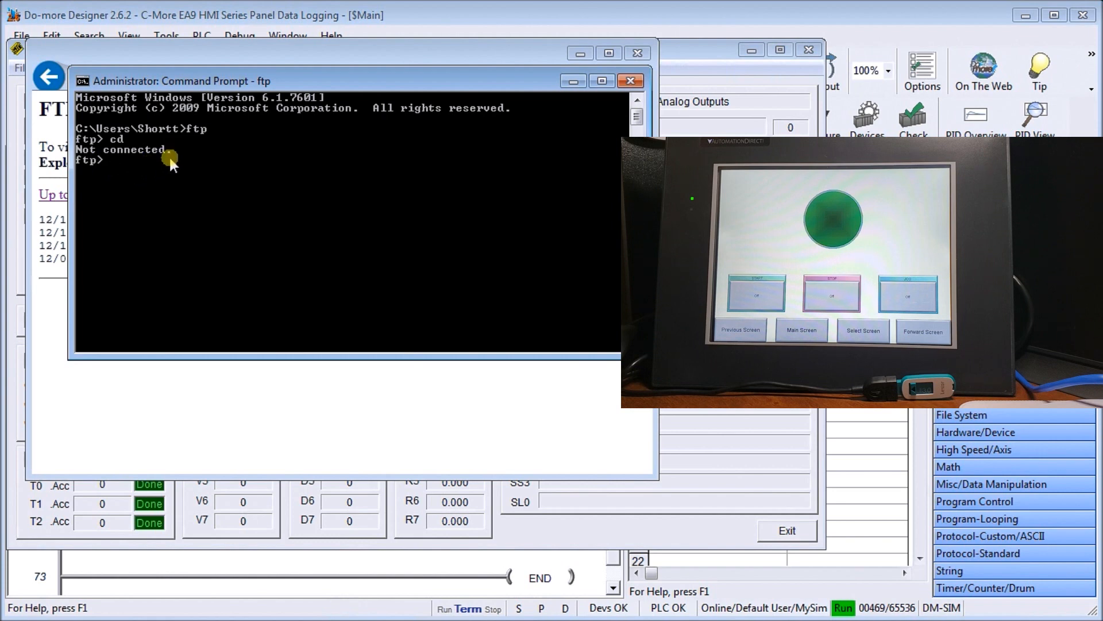
{"action": "type", "text": "open"}
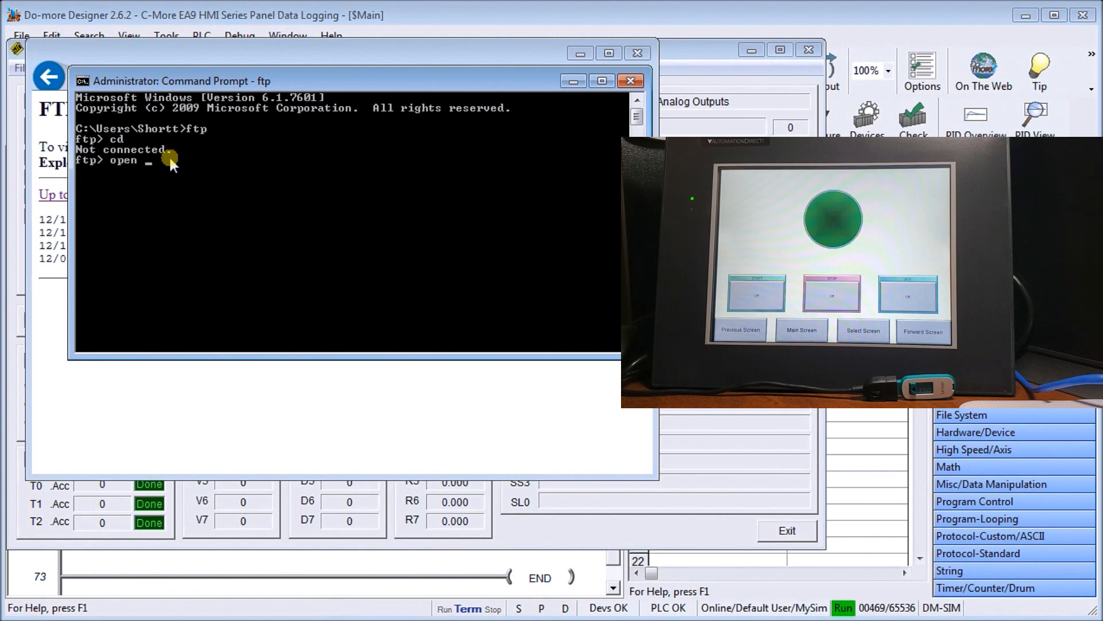
{"action": "type", "text": "1"}
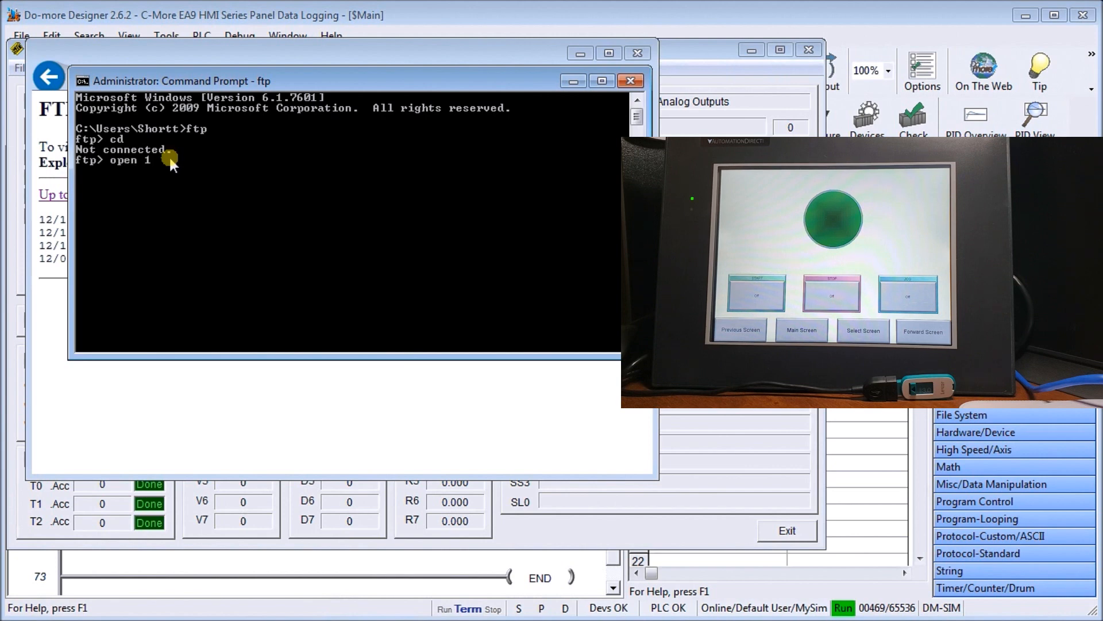
{"action": "type", "text": "92.168.1.18"}
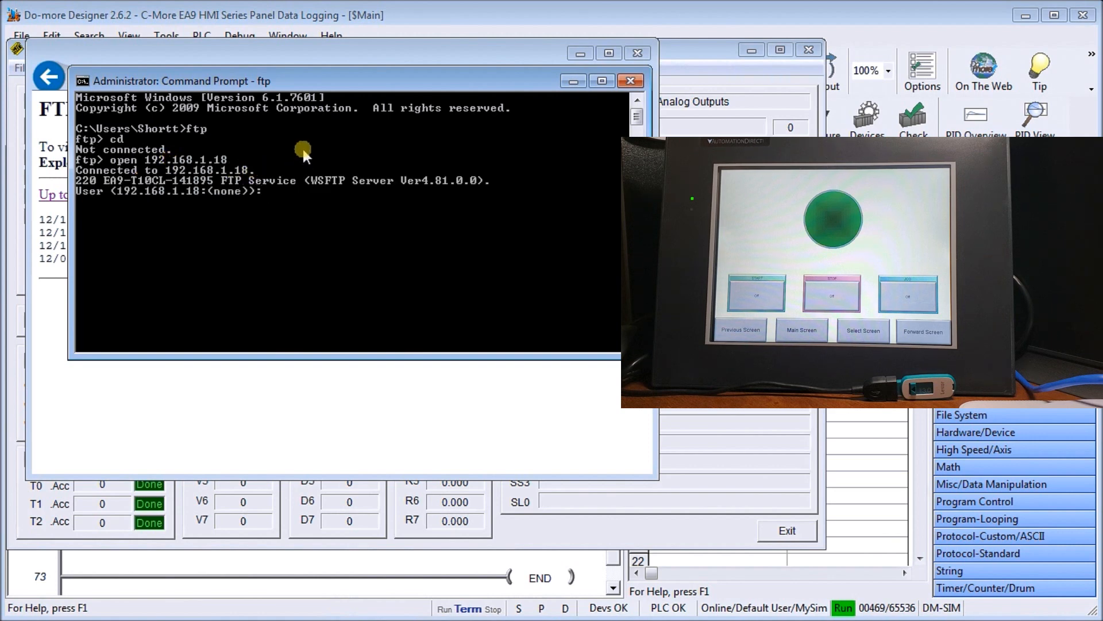
{"action": "type", "text": "A"}
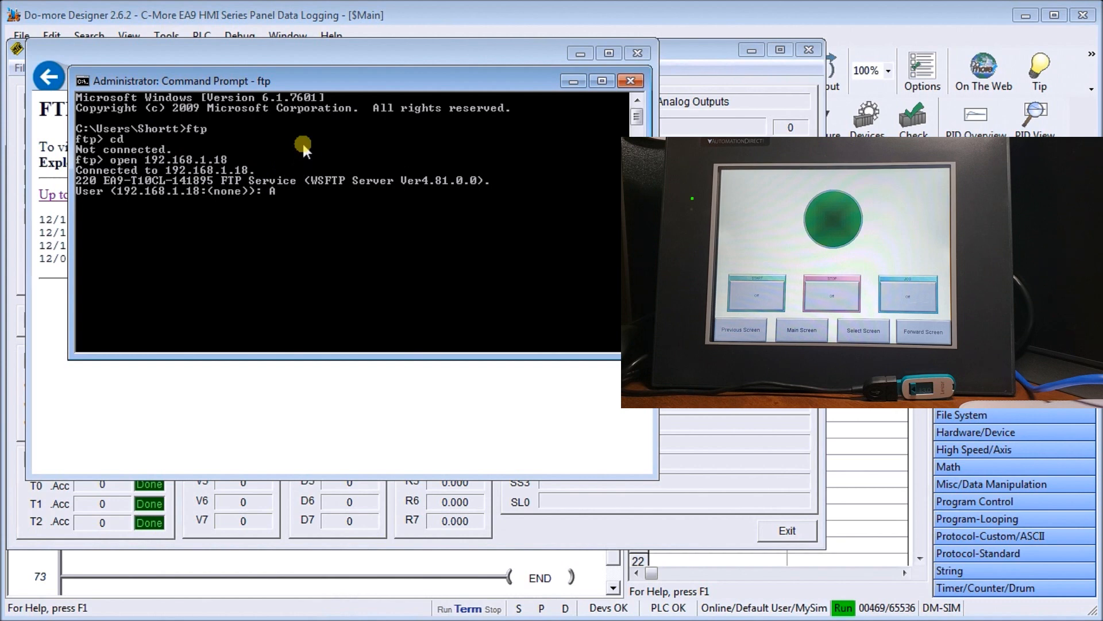
{"action": "type", "text": "CC"}
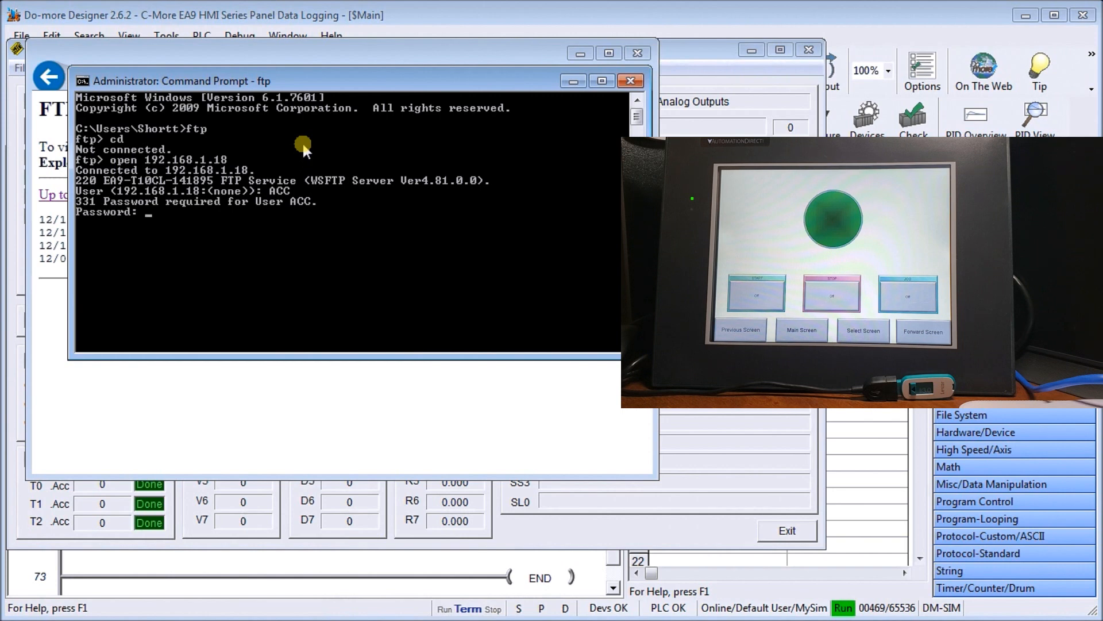
{"action": "key", "text": "Enter"}
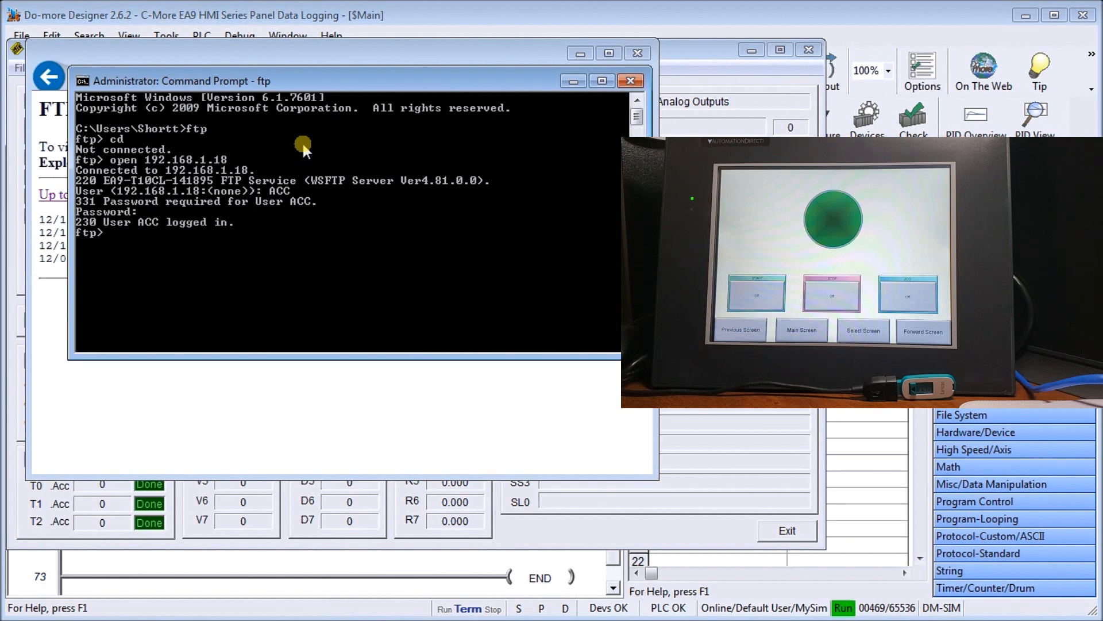
{"action": "type", "text": "cd"}
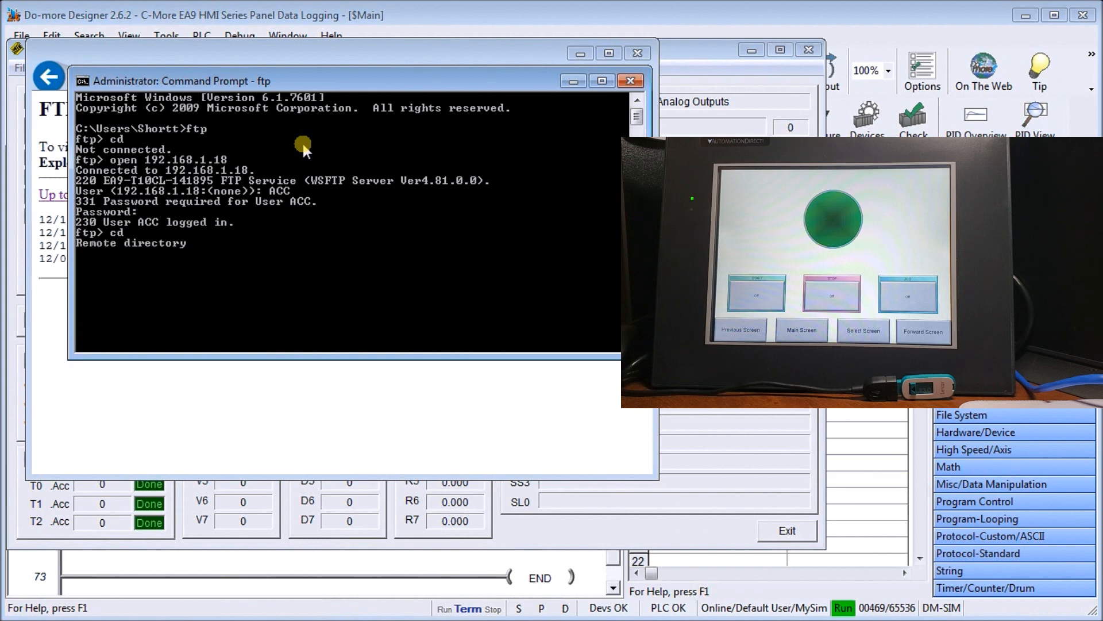
- Change to /USB_Pen_Memory/Log/ and list its four log files with dir
{"action": "type", "text": "/U"}
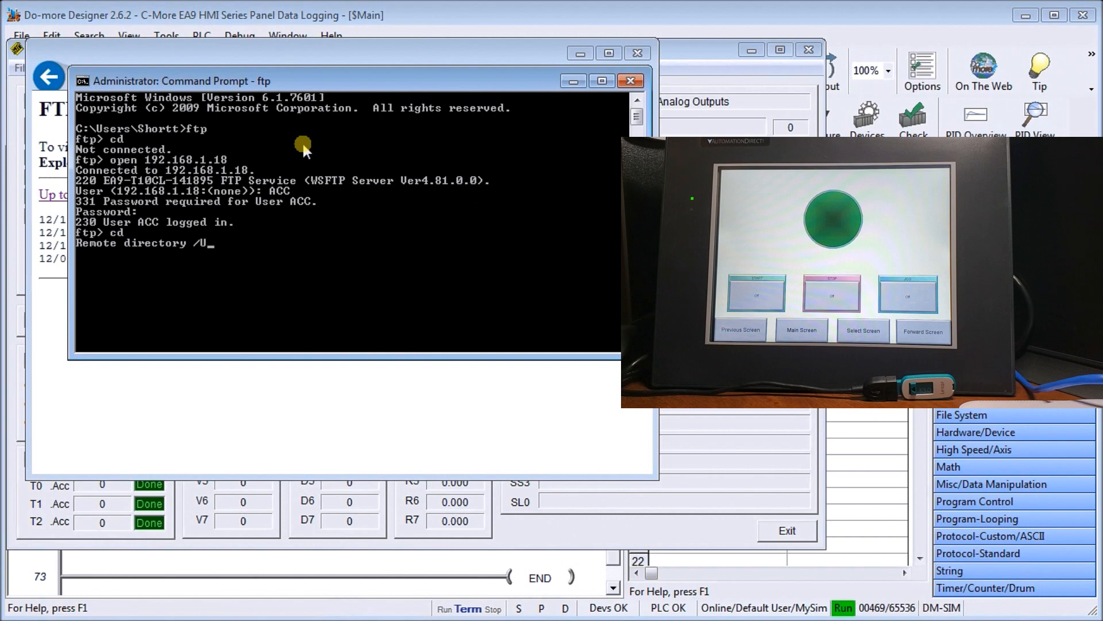
{"action": "type", "text": "SB_"}
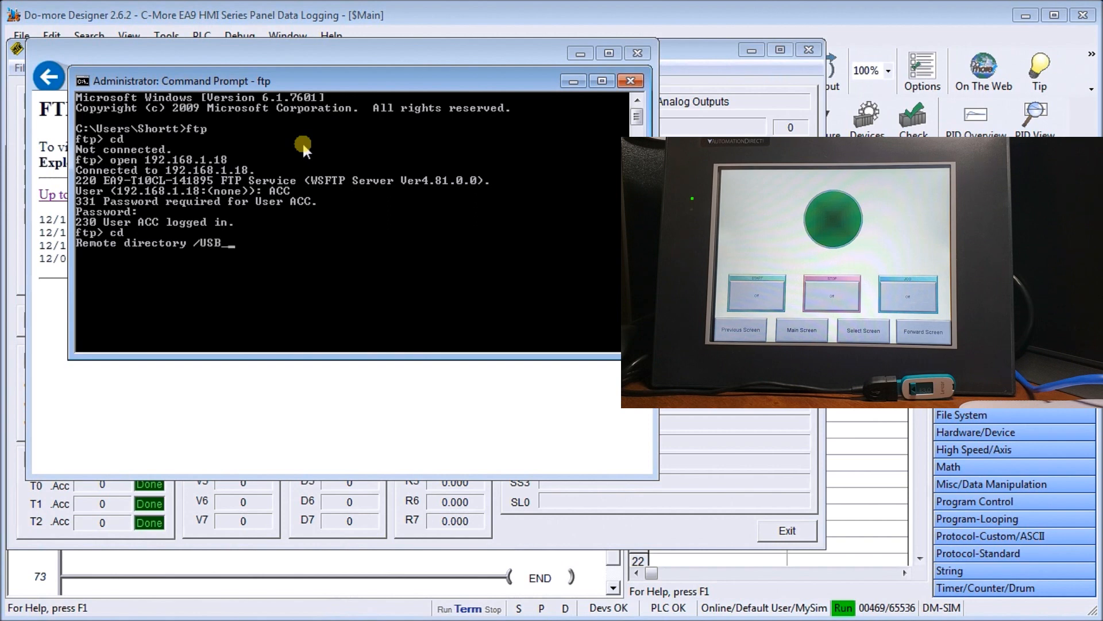
{"action": "type", "text": "Pen"}
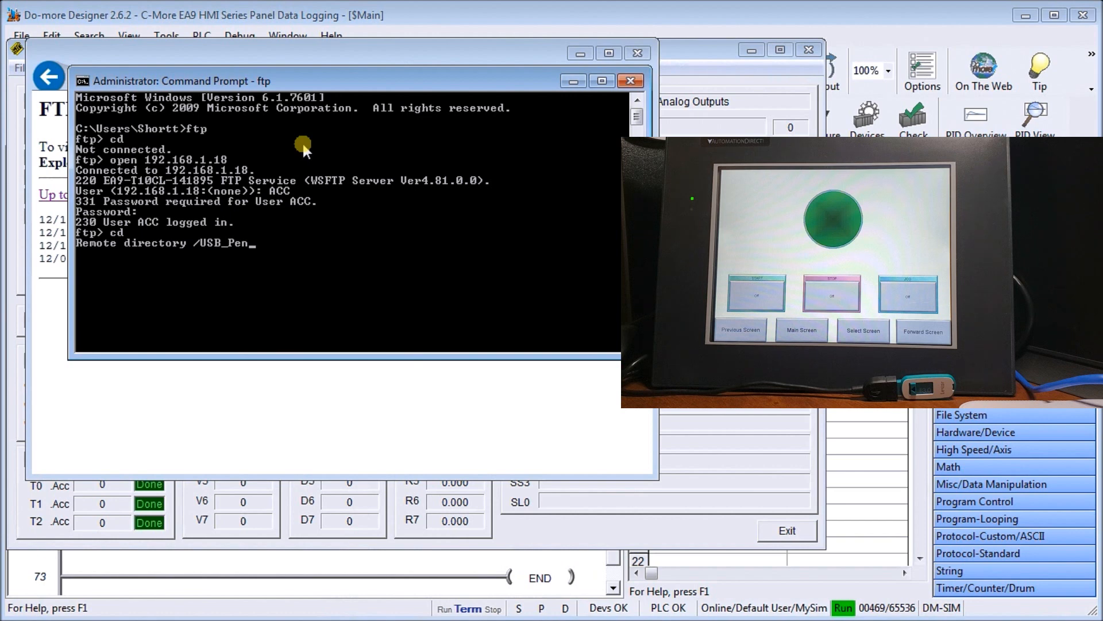
{"action": "type", "text": "Memory/"}
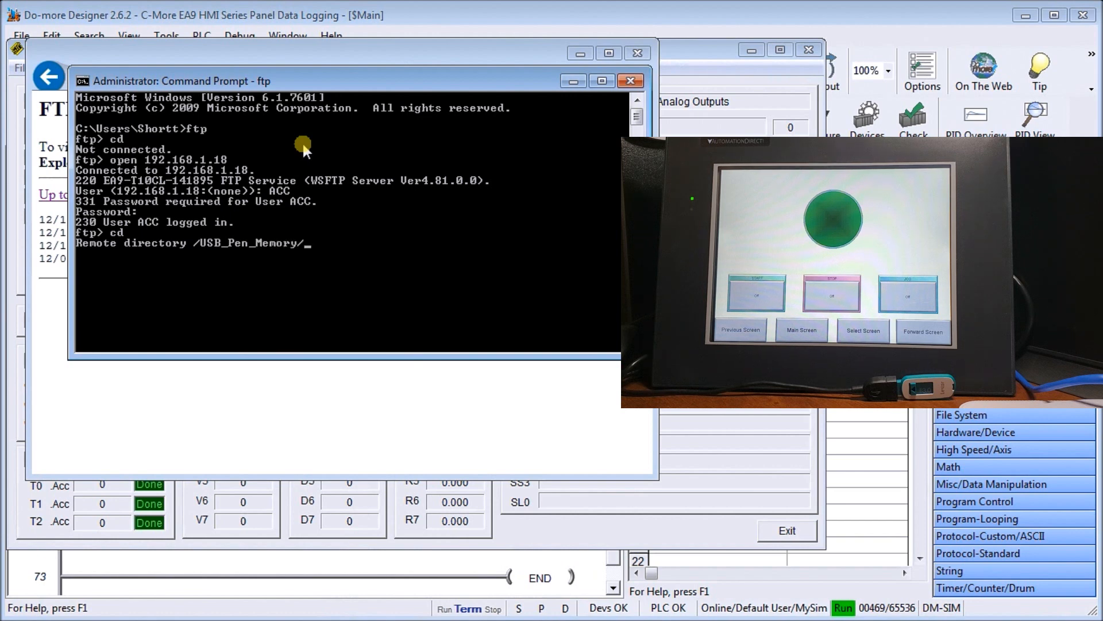
{"action": "type", "text": "Log/"}
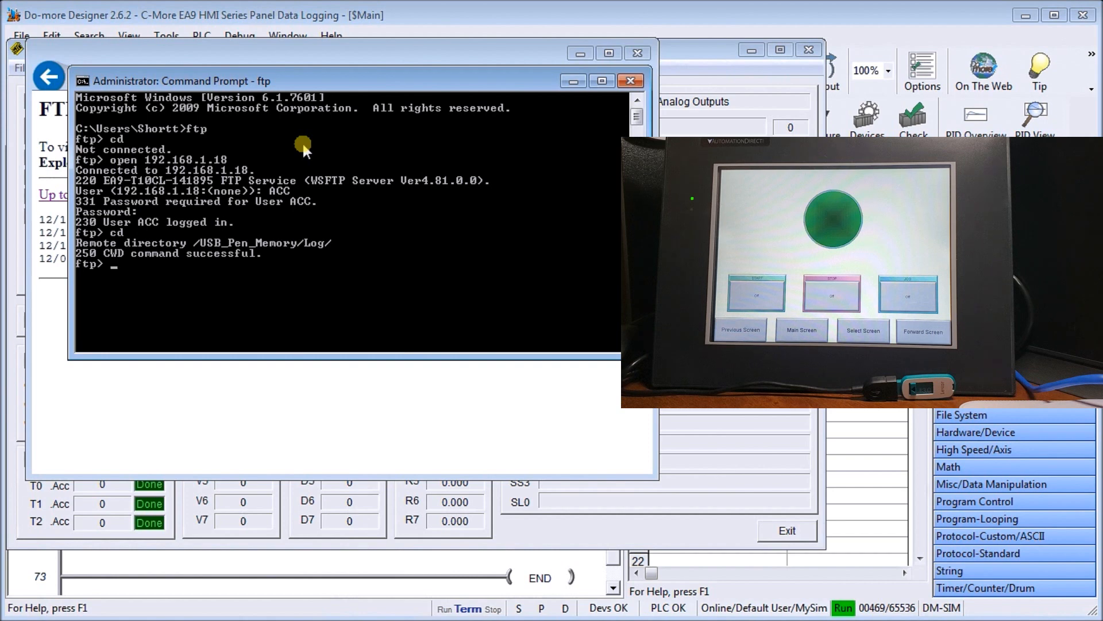
{"action": "type", "text": "dir"}
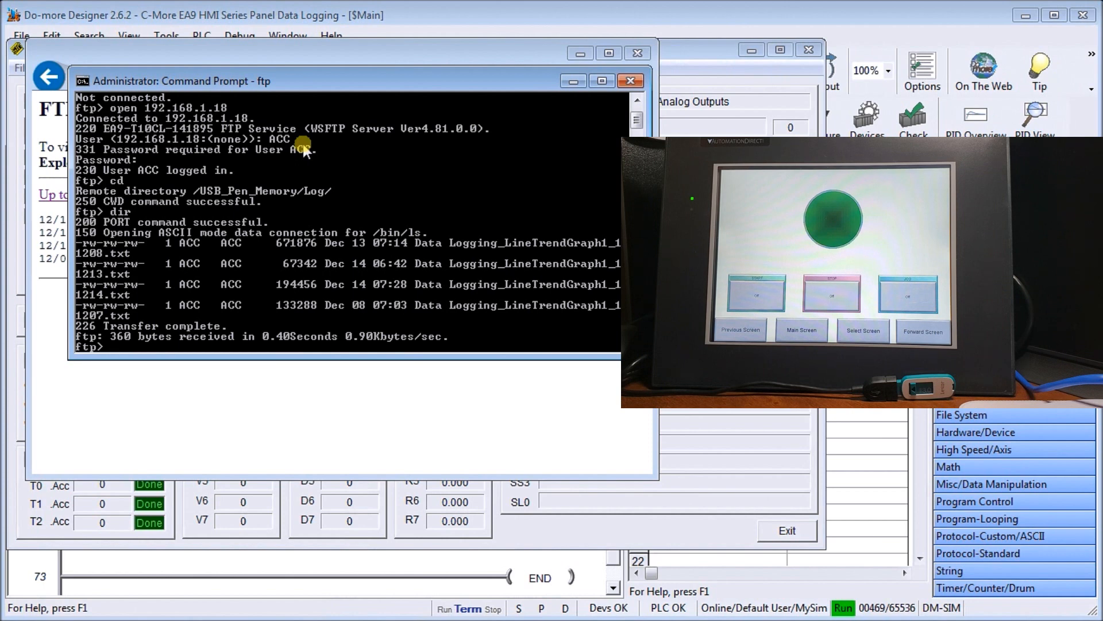
{"action": "type", "text": "mget"}
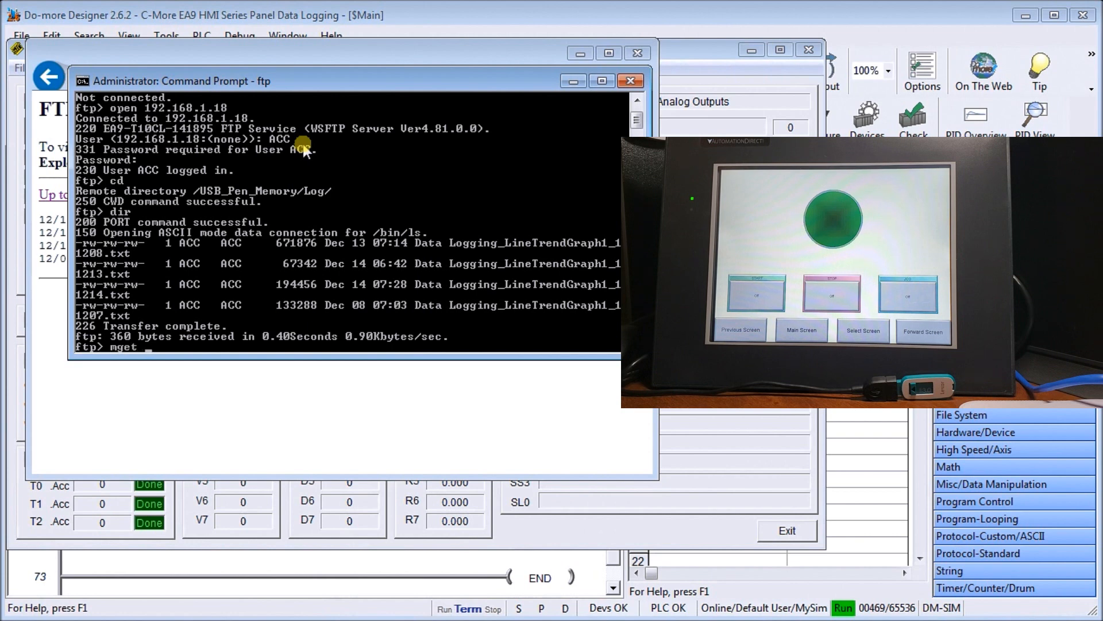
- Download the *.txt logs with mget, confirming with y, then quit ftp and close
{"action": "type", "text": "*"}
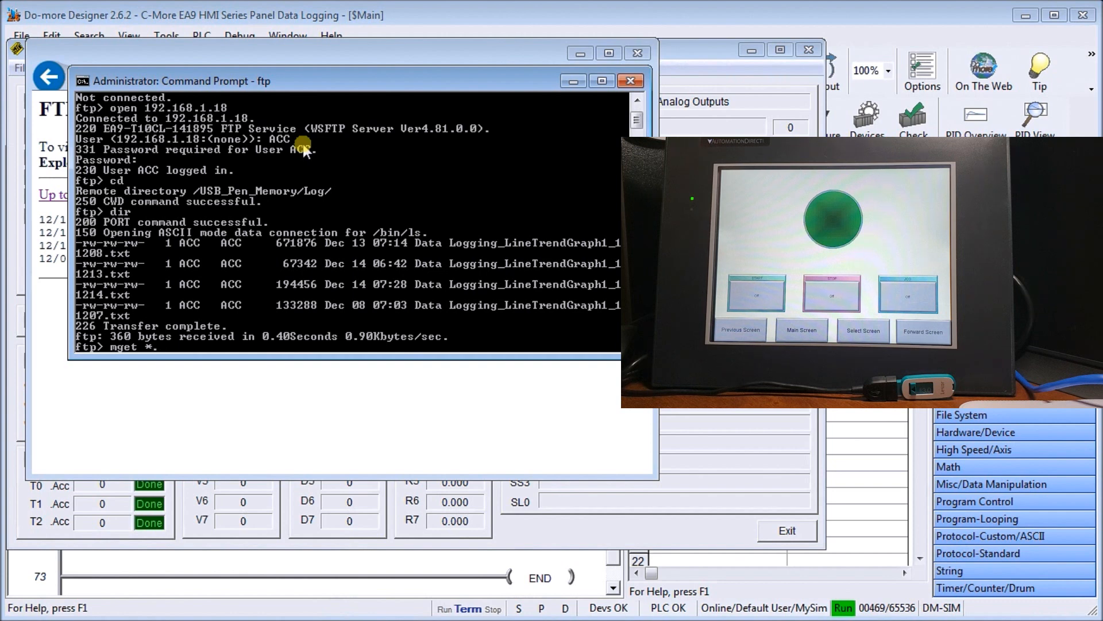
{"action": "type", "text": ".txt"}
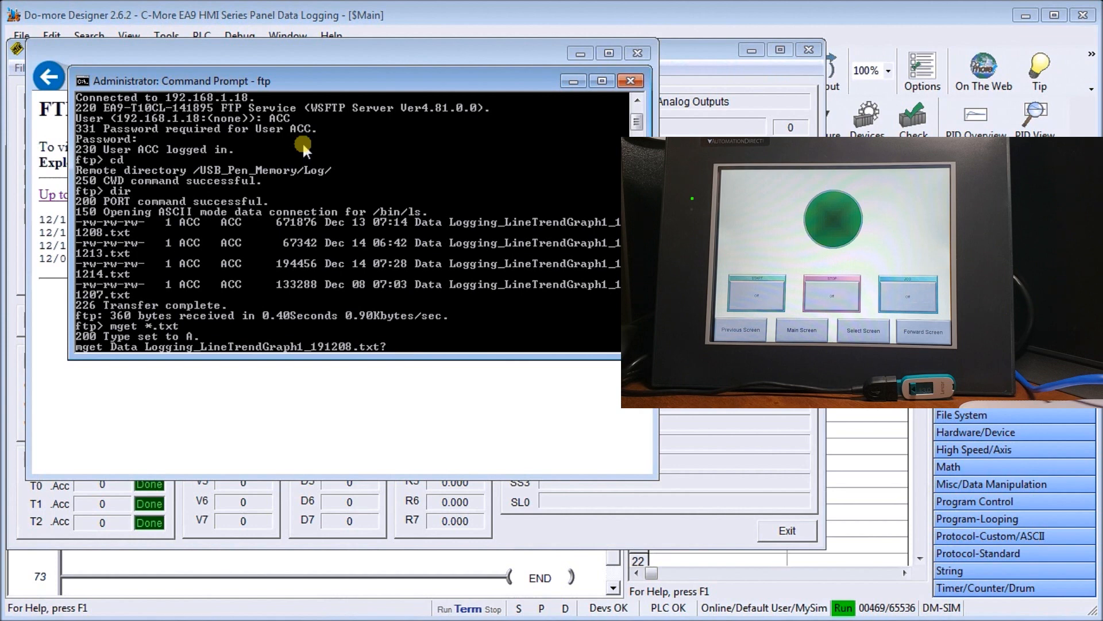
{"action": "type", "text": "y"}
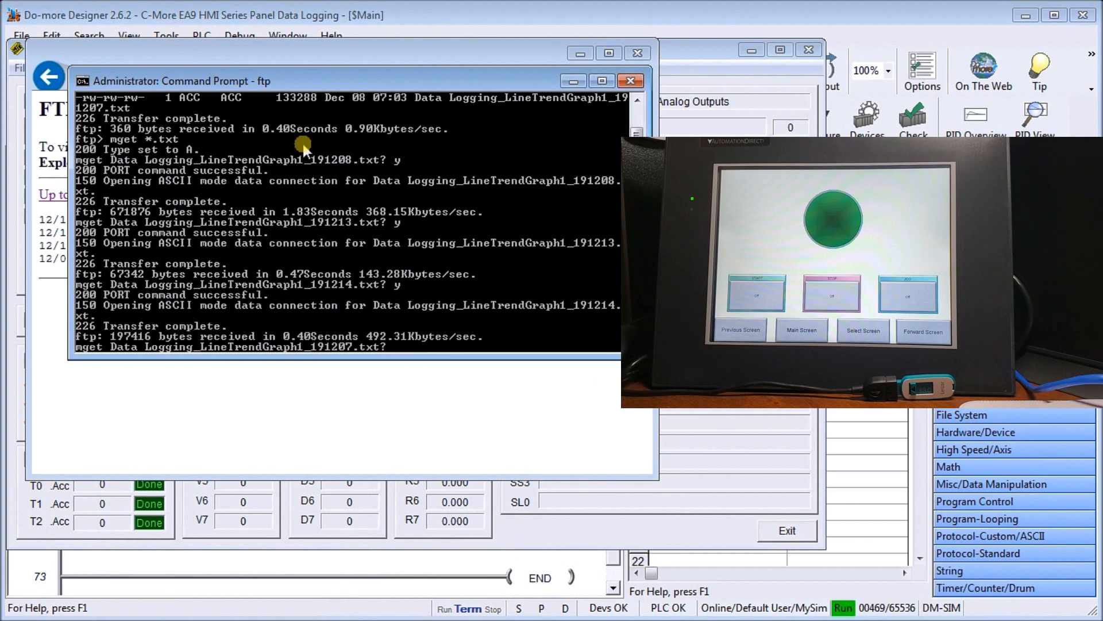
{"action": "type", "text": "y"}
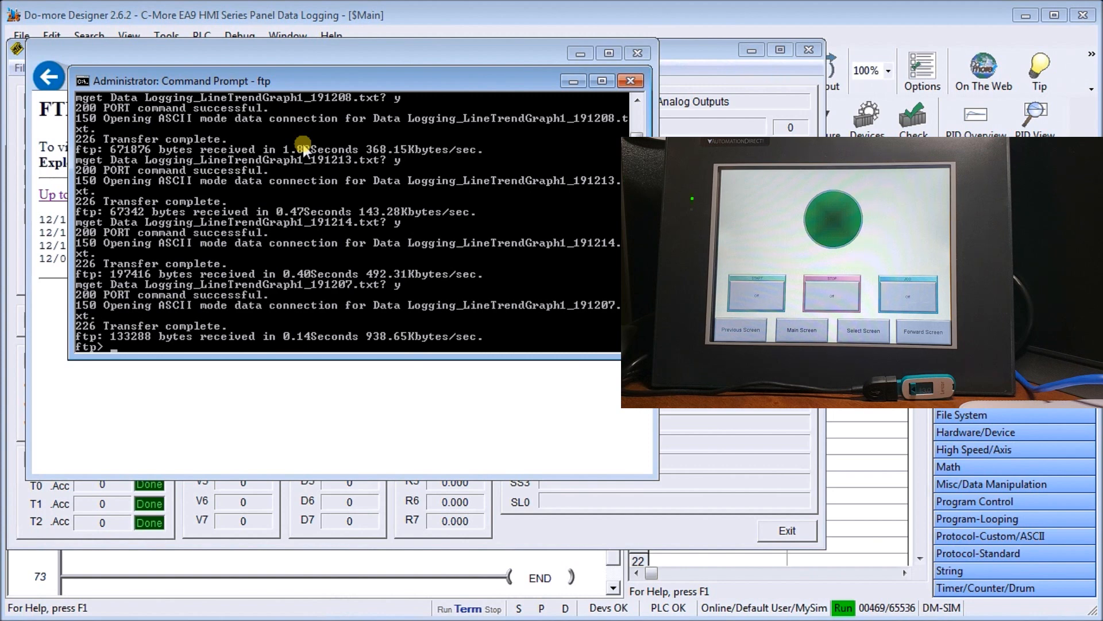
{"action": "type", "text": "quit"}
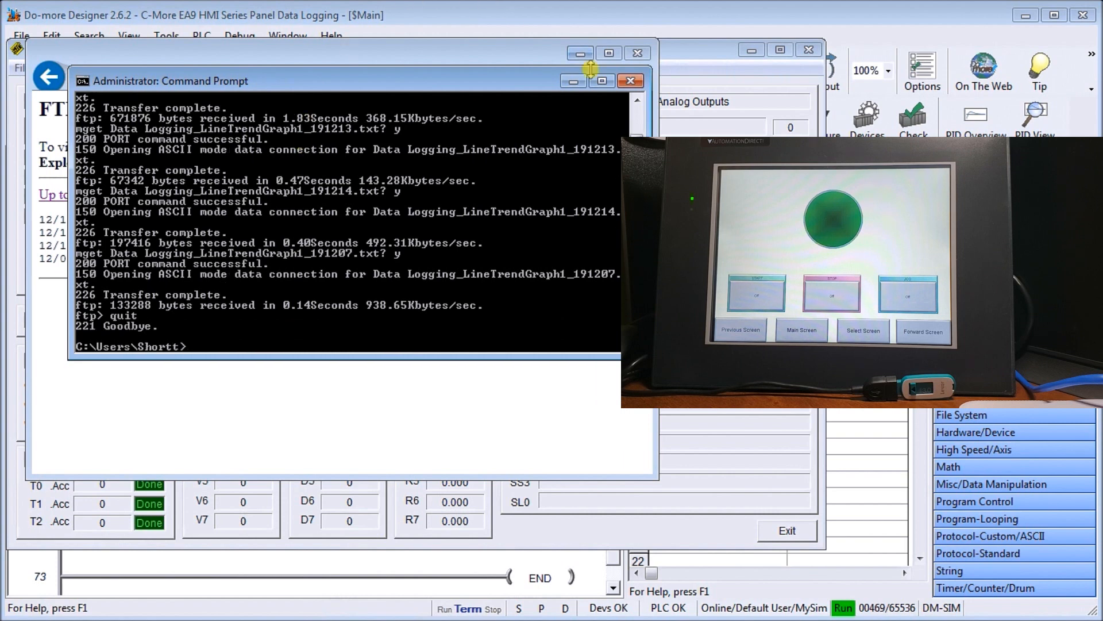
{"action": "left_click", "coordinate": [630, 81]}
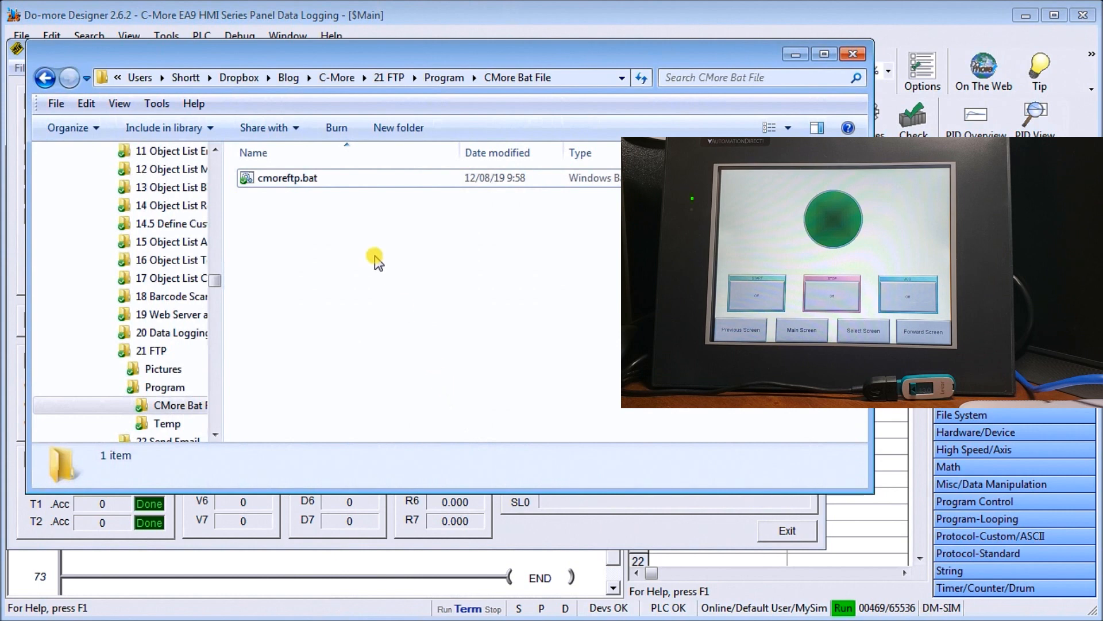
- Open cmoreftp.bat from the CMore Bat File folder in Notepad
{"action": "left_click", "coordinate": [286, 178]}
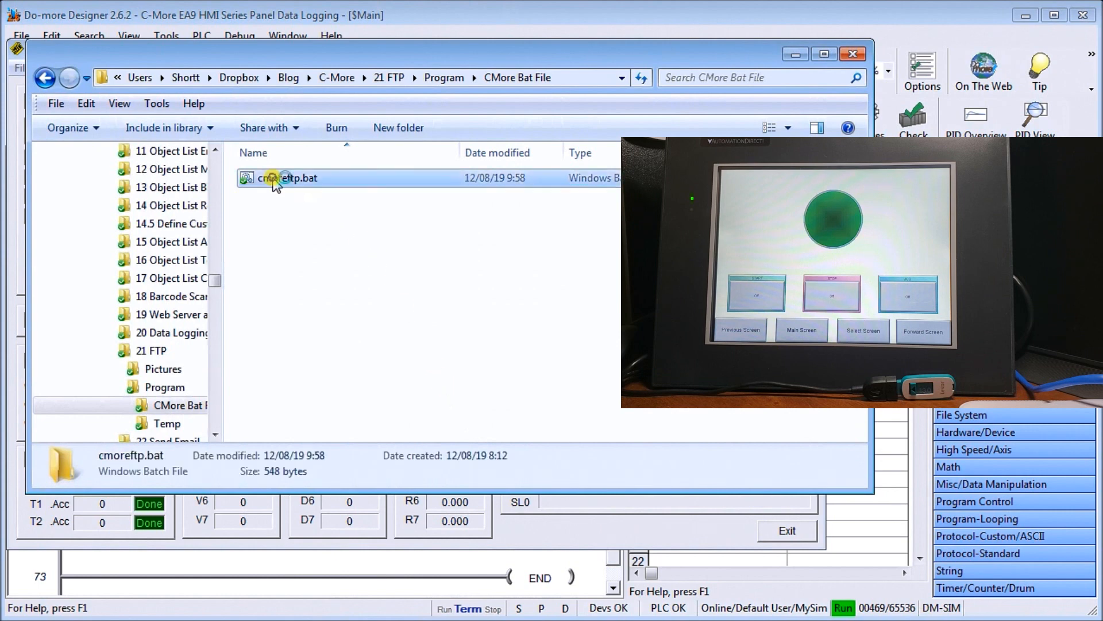
{"action": "double_click", "coordinate": [287, 177]}
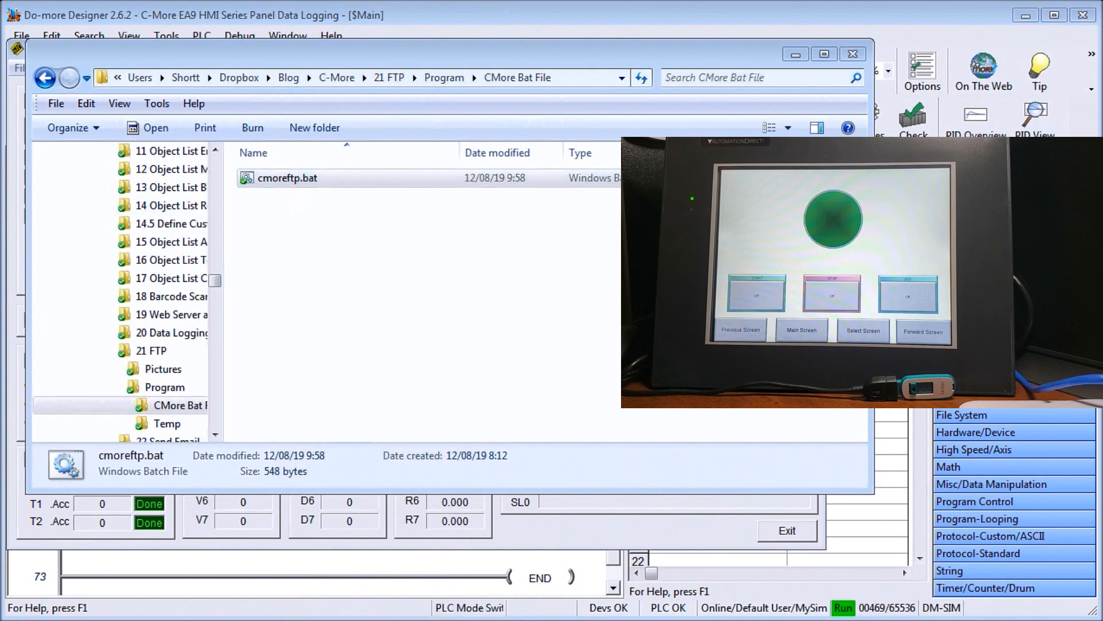
{"action": "double_click", "coordinate": [286, 178]}
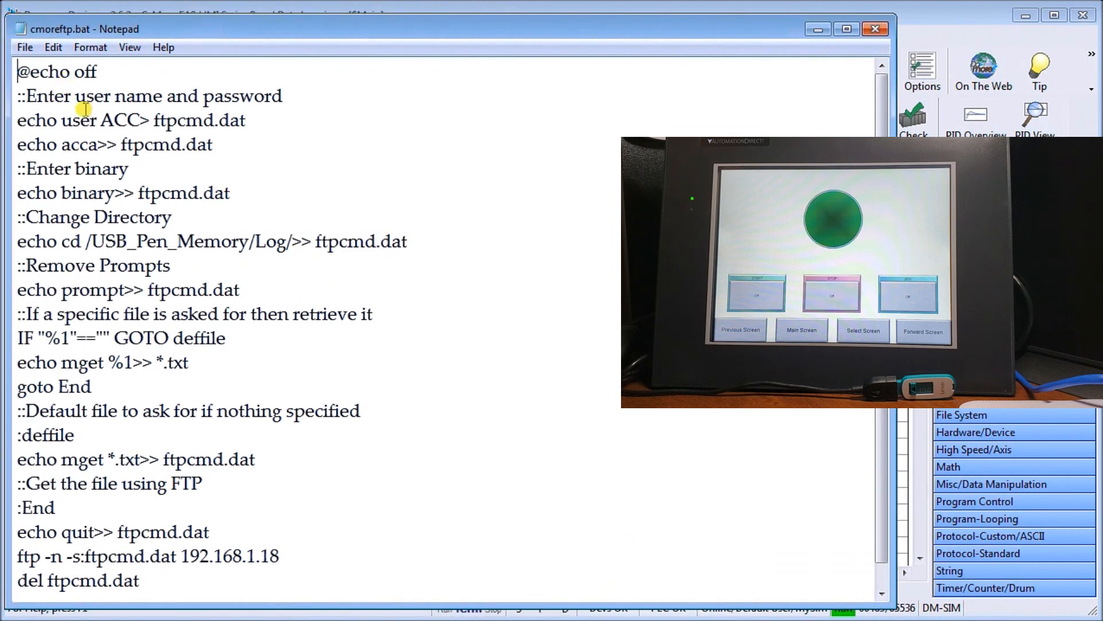
{"action": "mouse_move", "coordinate": [79, 121]}
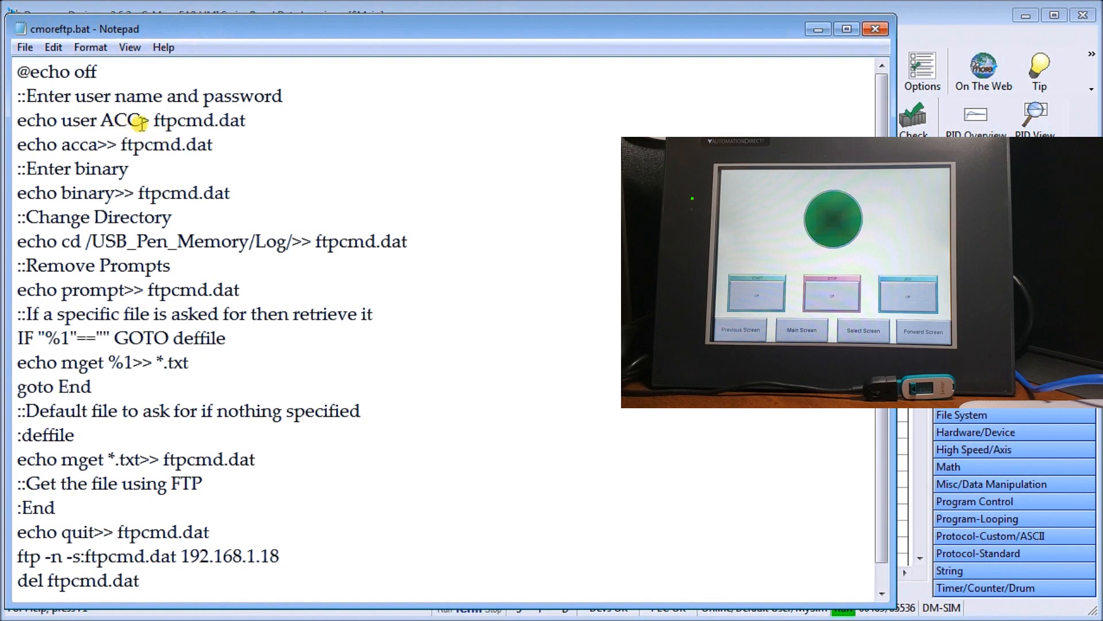
{"action": "mouse_move", "coordinate": [59, 156]}
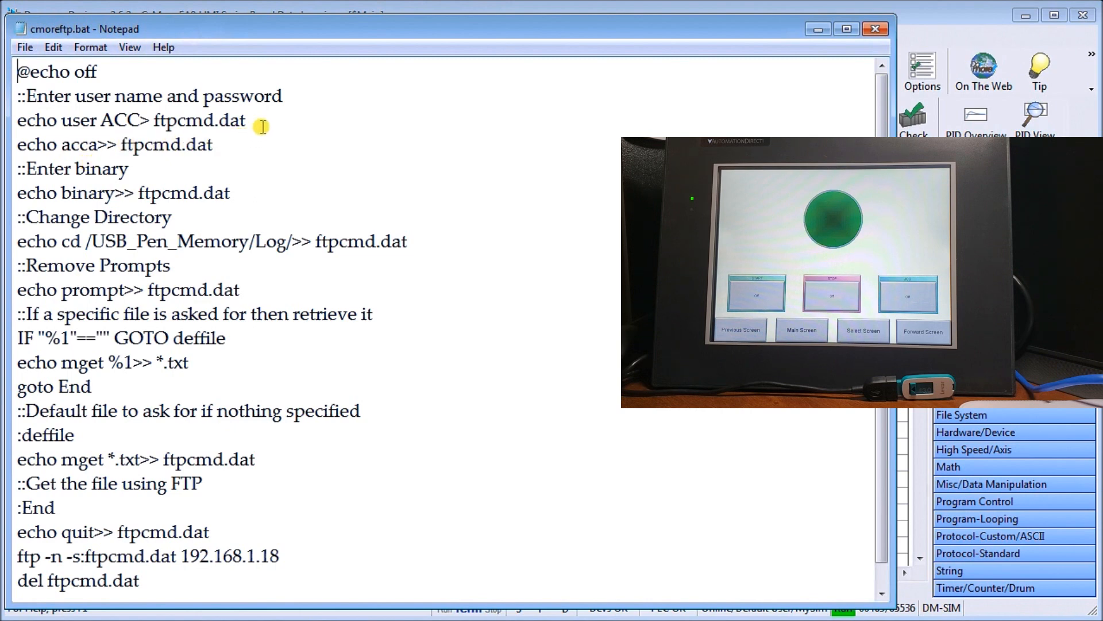
- Read through the cmoreftp.bat FTP commands, then close Notepad
{"action": "double_click", "coordinate": [164, 120]}
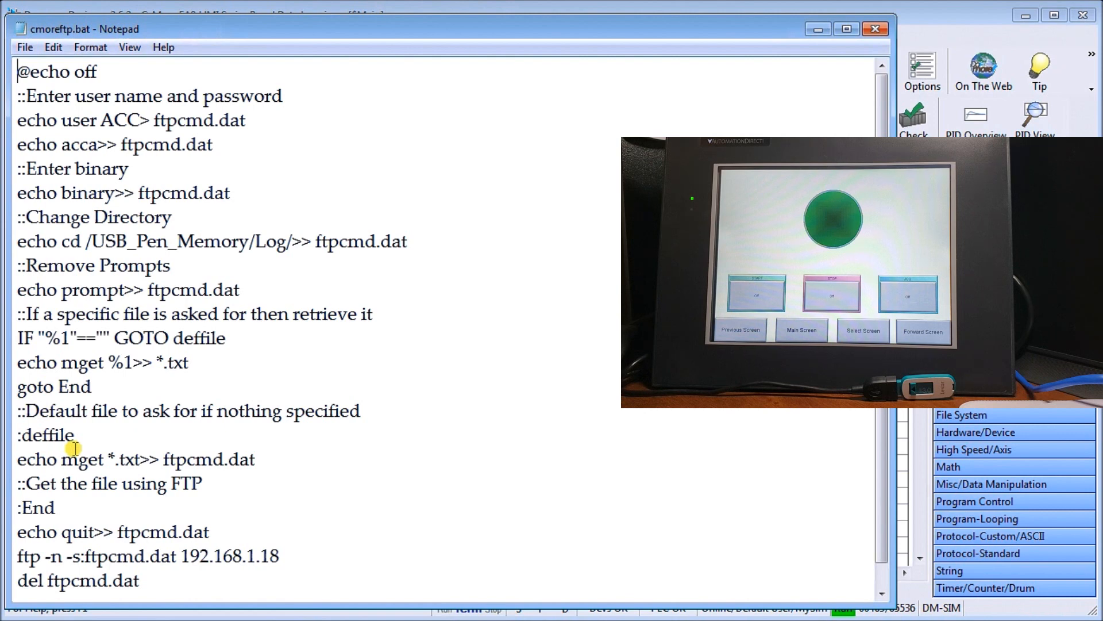
{"action": "mouse_move", "coordinate": [63, 475]}
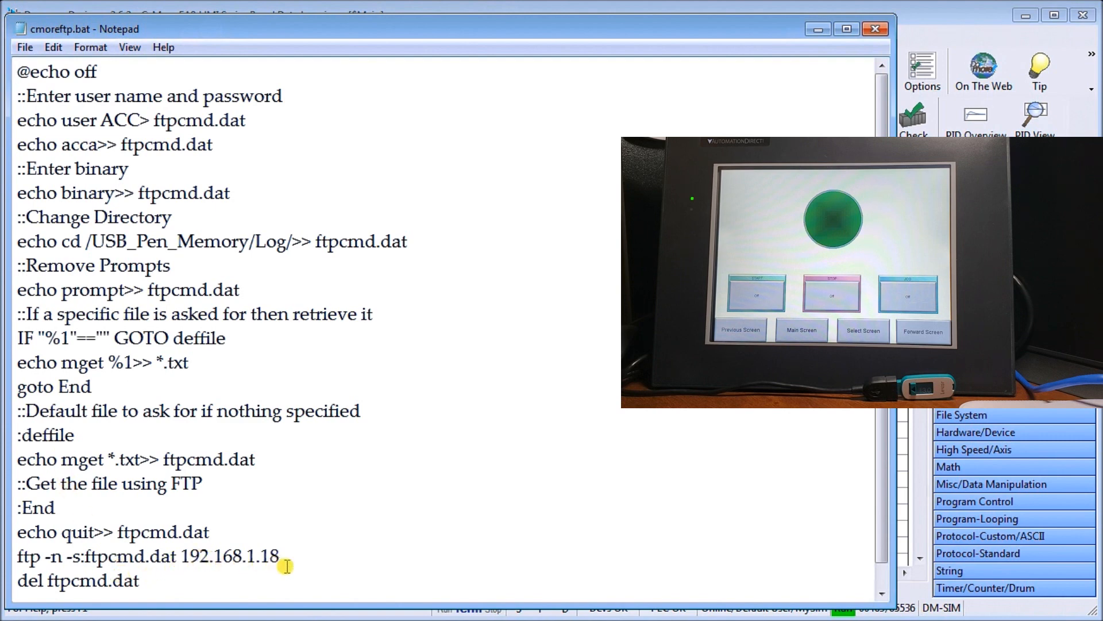
{"action": "mouse_move", "coordinate": [116, 556]}
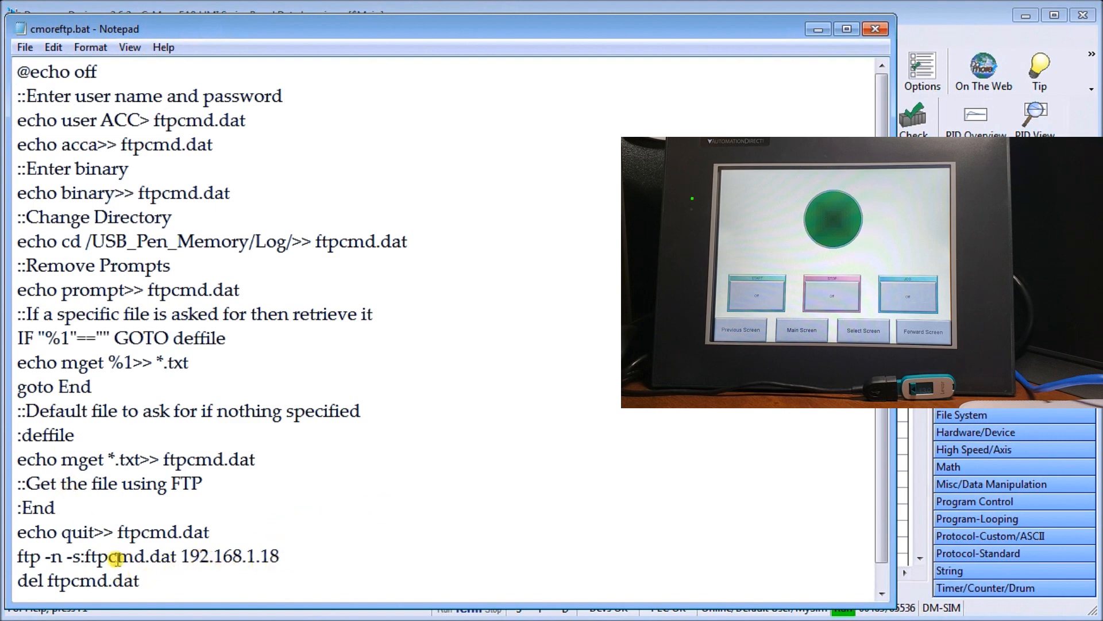
{"action": "mouse_move", "coordinate": [67, 580]}
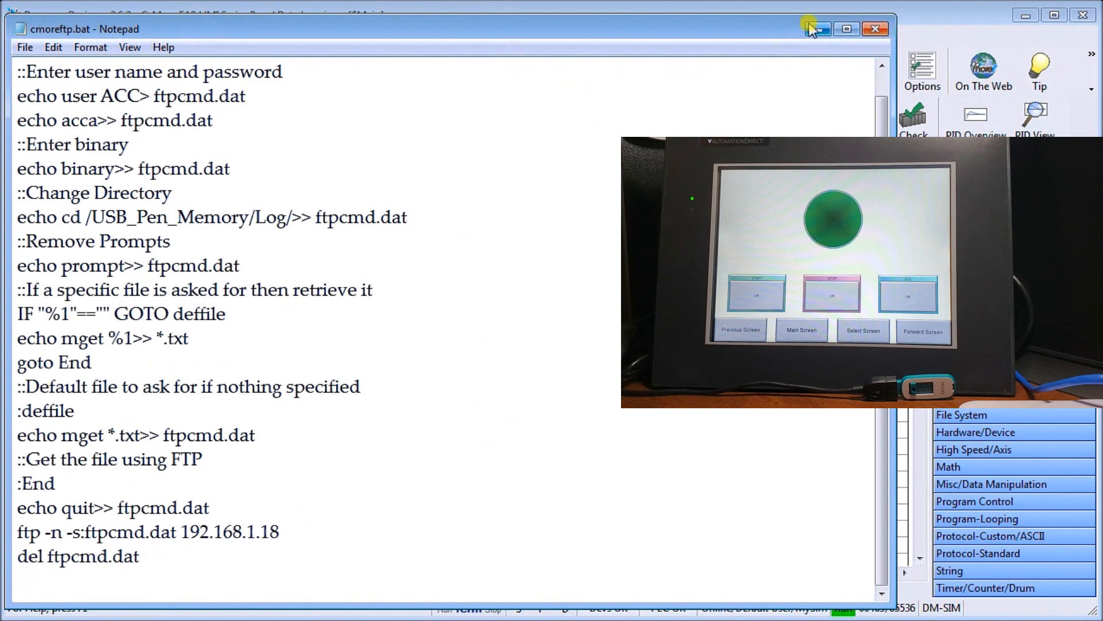
{"action": "left_click", "coordinate": [875, 29]}
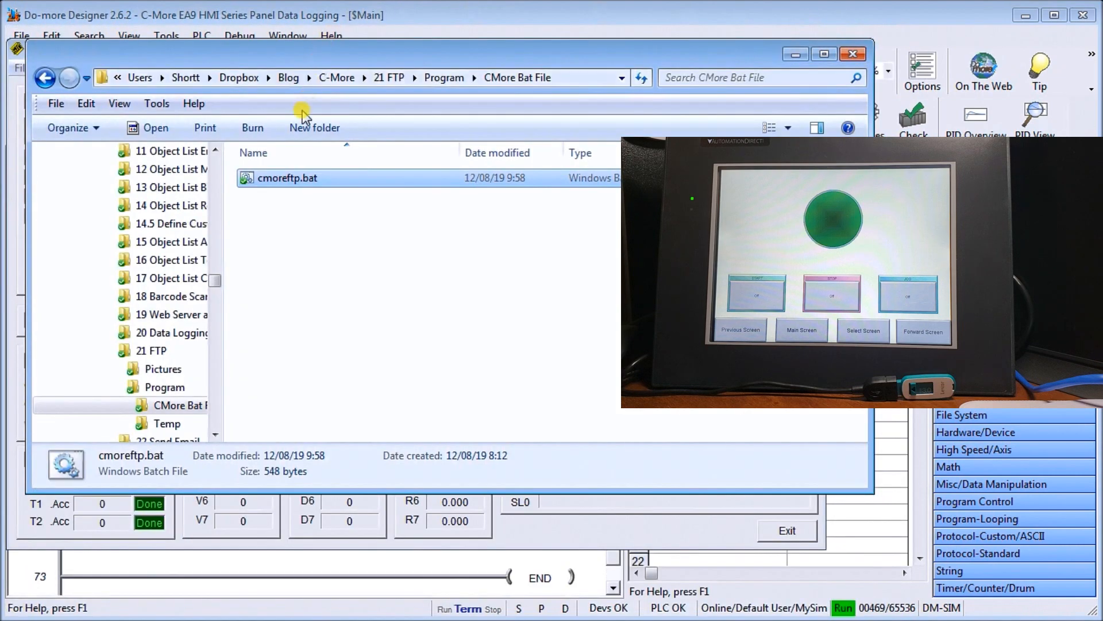
{"action": "mouse_move", "coordinate": [291, 184]}
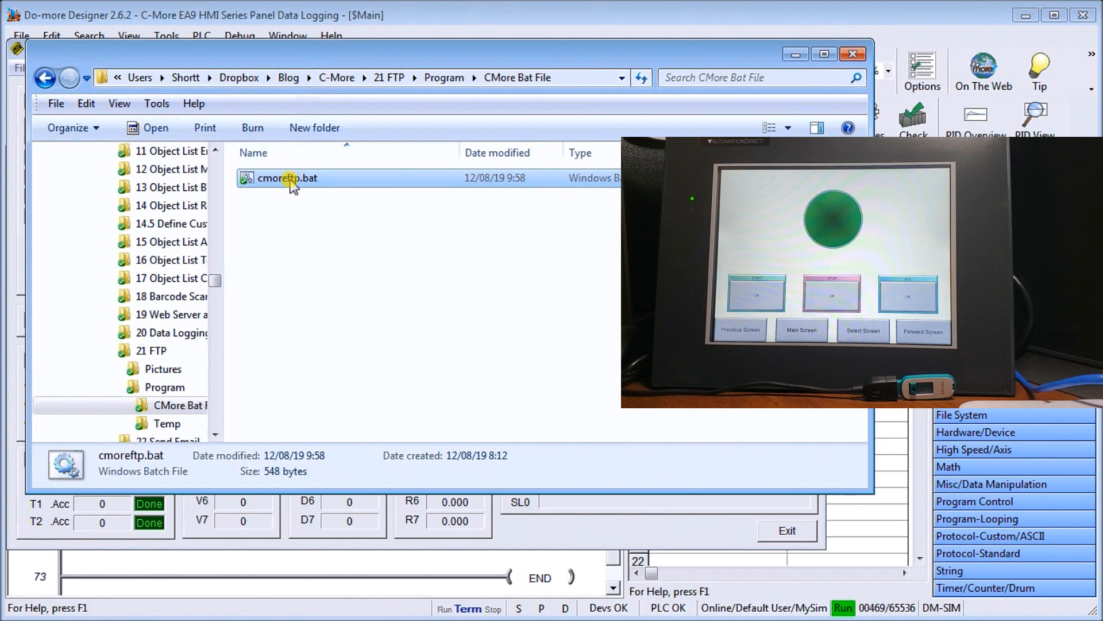
- Run cmoreftp.bat to download the four Data Logging_LineTrendGraph1 .txt files
{"action": "left_click", "coordinate": [288, 179]}
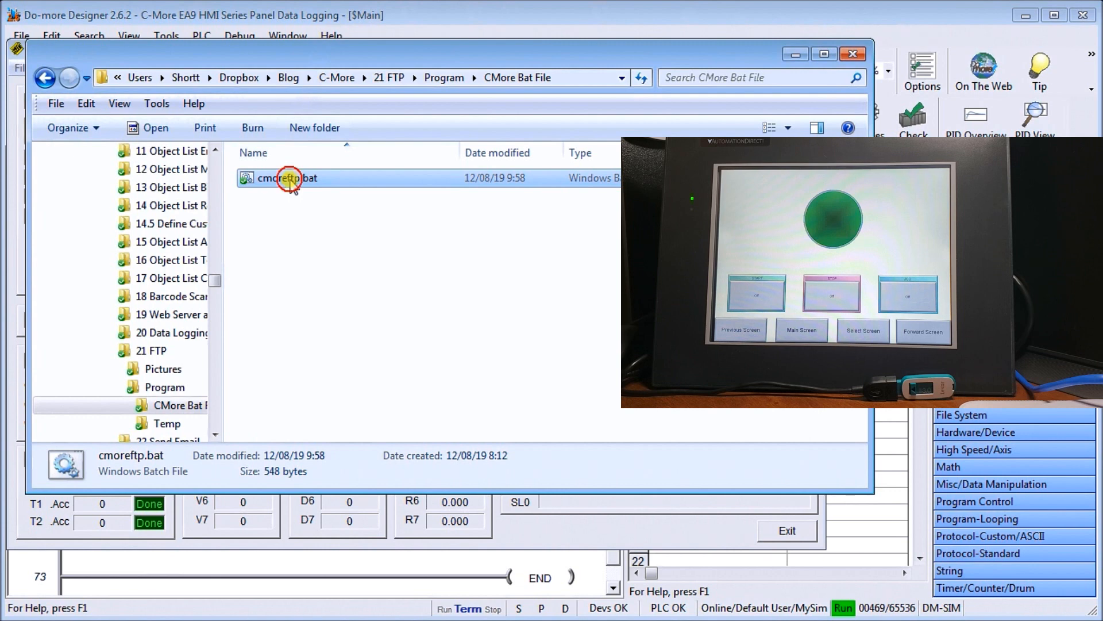
{"action": "double_click", "coordinate": [285, 178]}
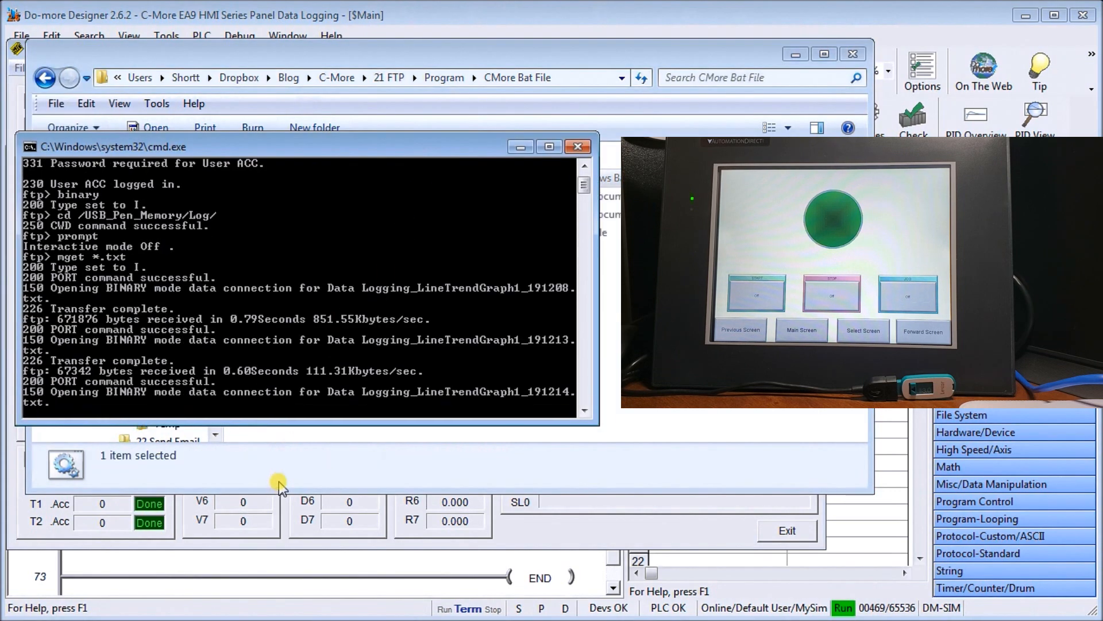
{"action": "left_click", "coordinate": [576, 147]}
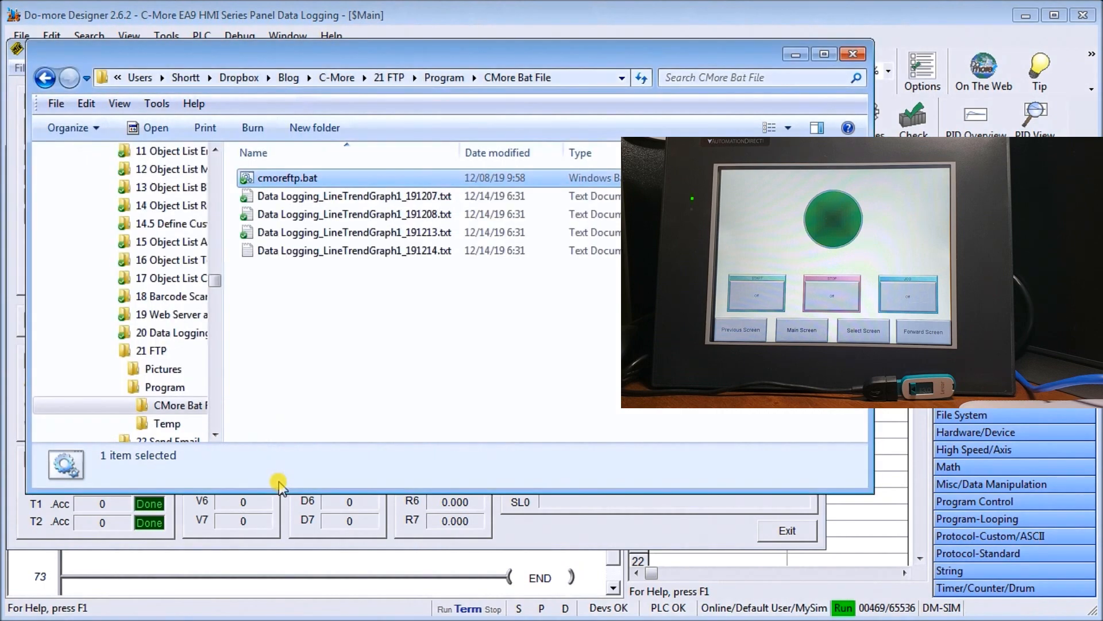
{"action": "left_click", "coordinate": [351, 250]}
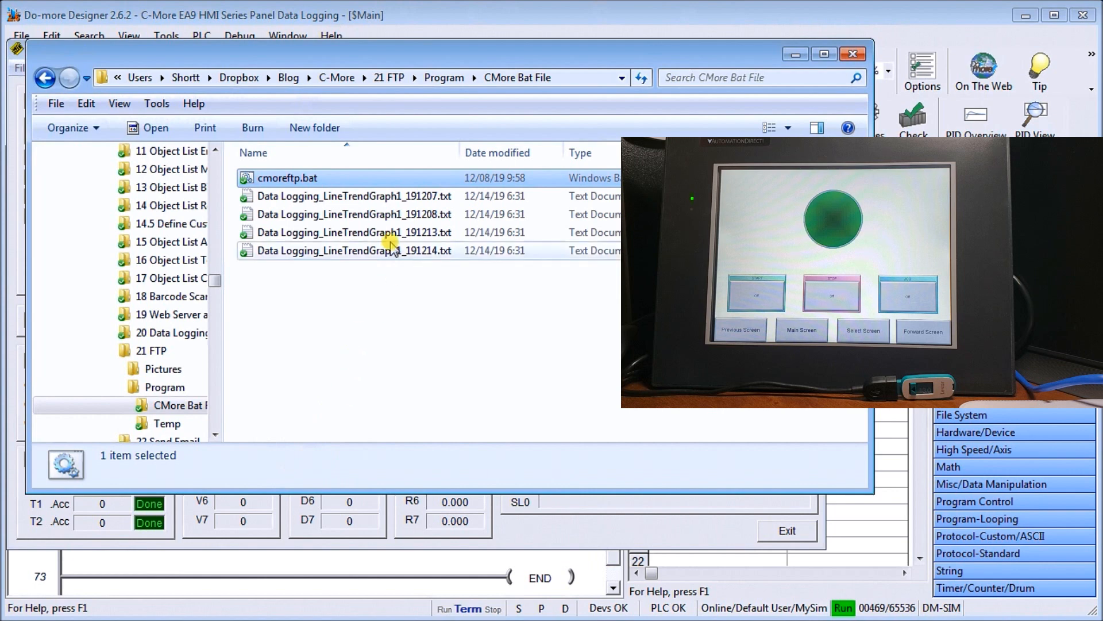
{"action": "left_click", "coordinate": [286, 177]}
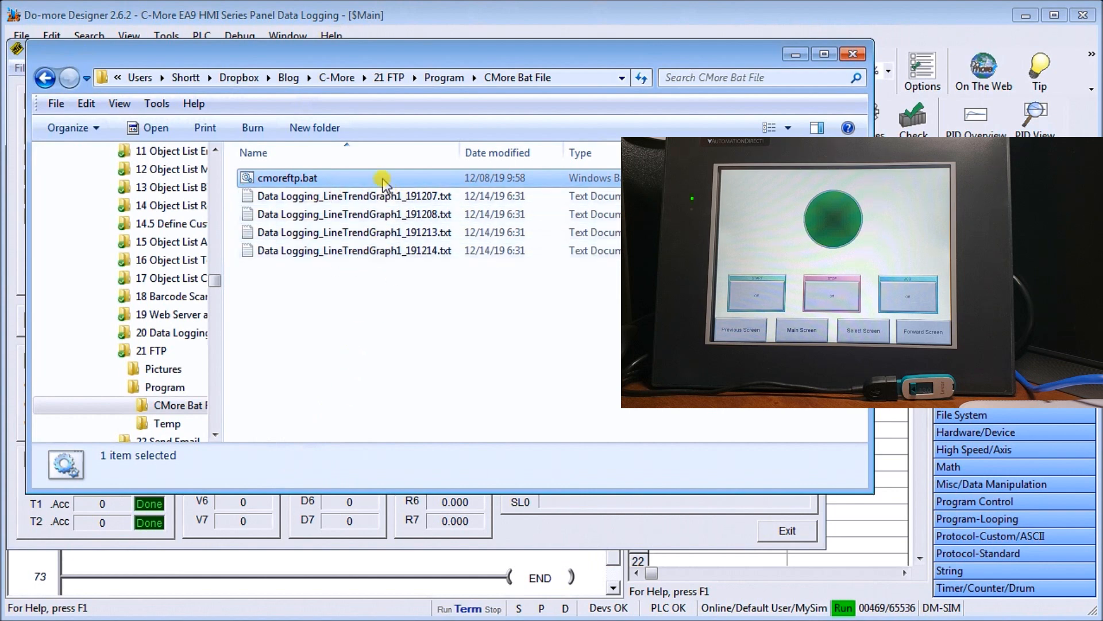